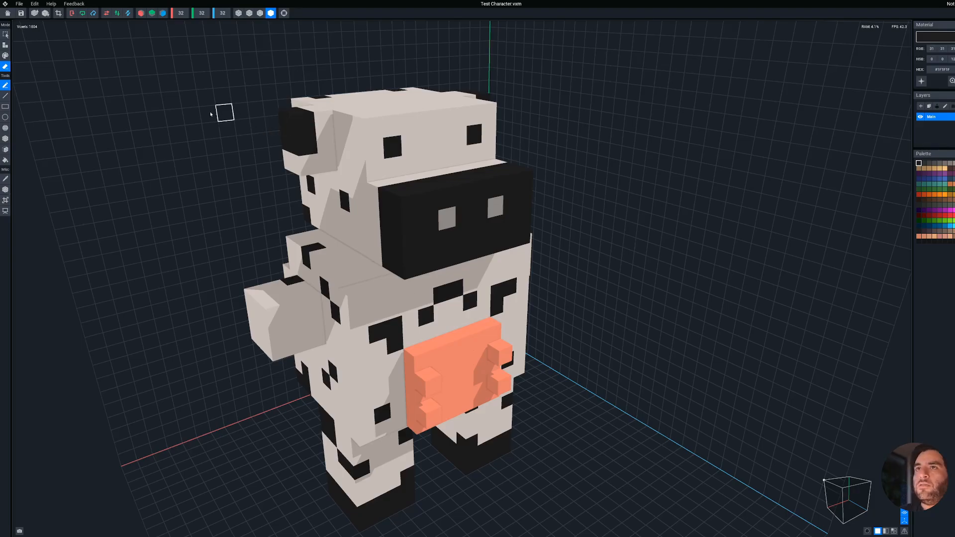
Export the cow voxel character via the File > Export options (OBJ)
{"action": "left_click", "coordinate": [28, 4]}
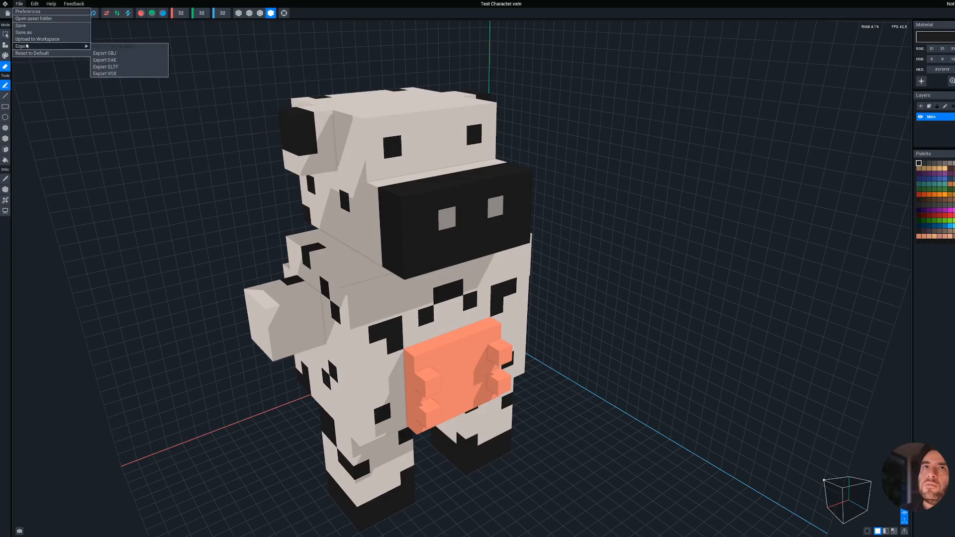
{"action": "mouse_move", "coordinate": [153, 83]}
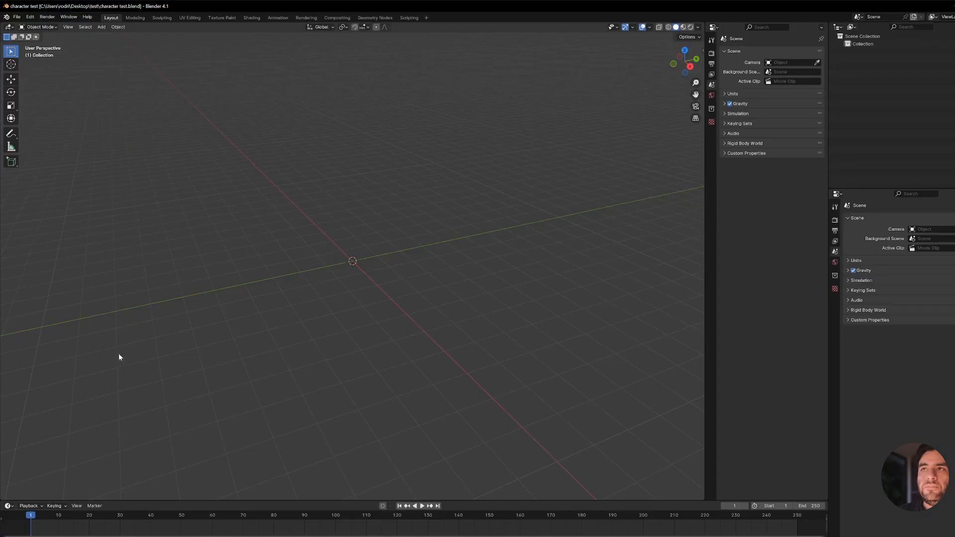
Import Test Character.obj as a Wavefront OBJ into the scene and inspect the cow
{"action": "left_click", "coordinate": [19, 17]}
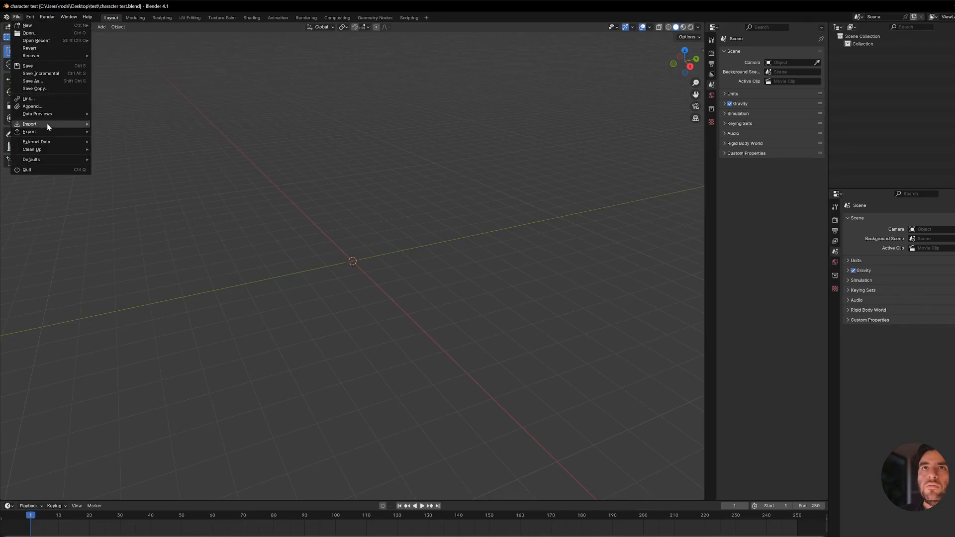
{"action": "left_click", "coordinate": [29, 123]}
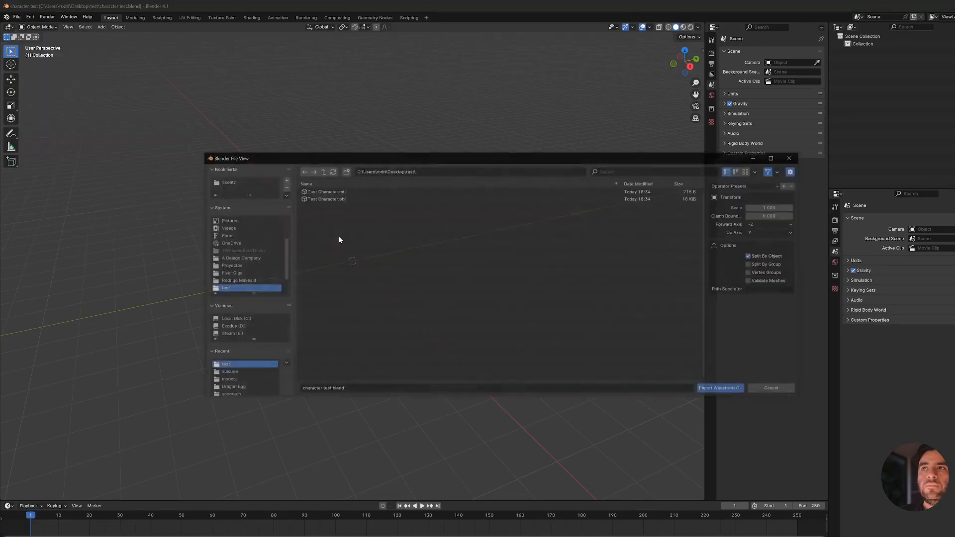
{"action": "left_click", "coordinate": [720, 387]}
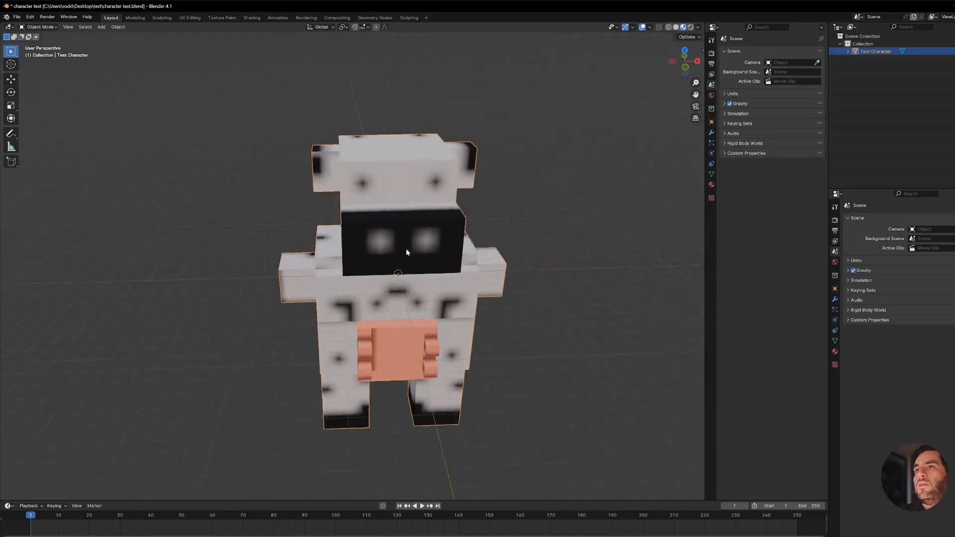
{"action": "left_click_drag", "start_coordinate": [407, 251], "coordinate": [312, 75]}
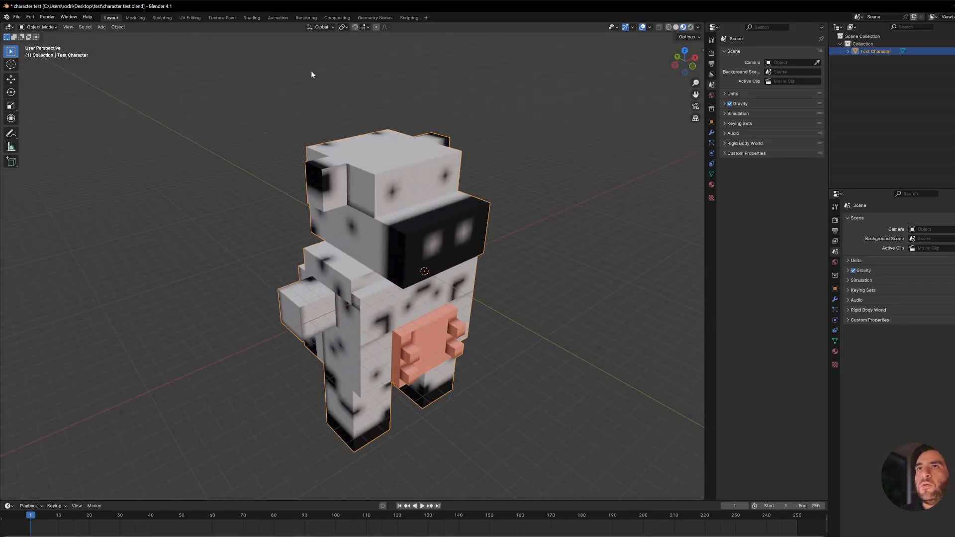
Set the cow's Image Texture interpolation to Closest for crisp pixels, then return to Layout
{"action": "left_click", "coordinate": [252, 18]}
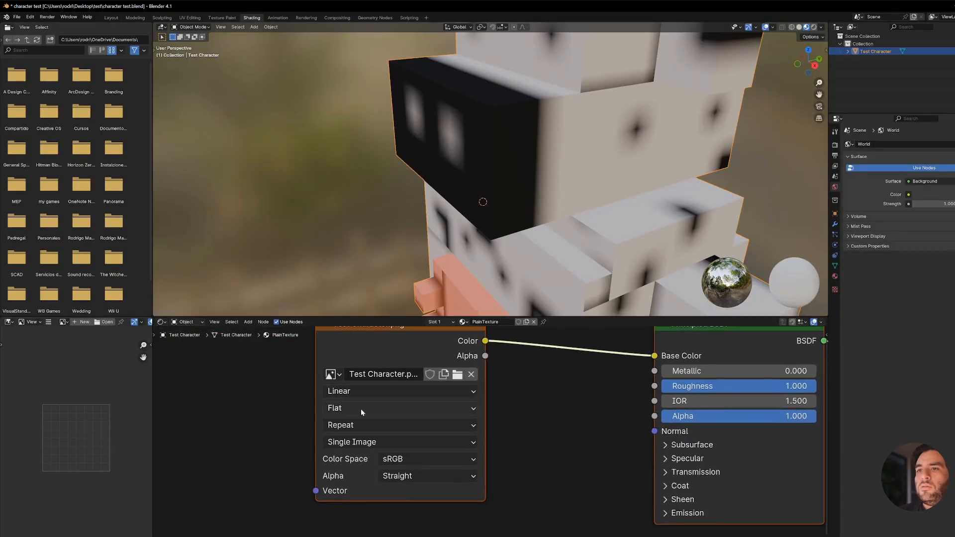
{"action": "left_click", "coordinate": [400, 391]}
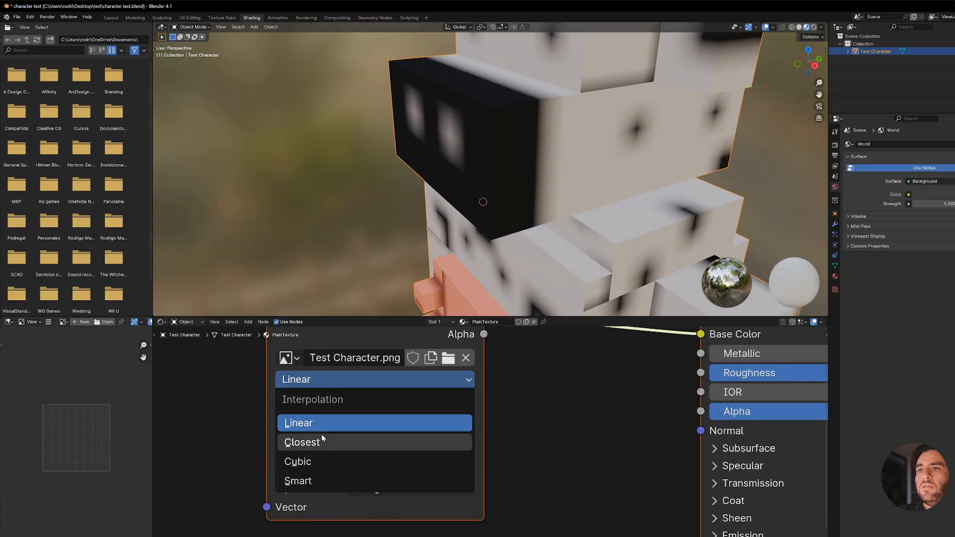
{"action": "left_click", "coordinate": [301, 441]}
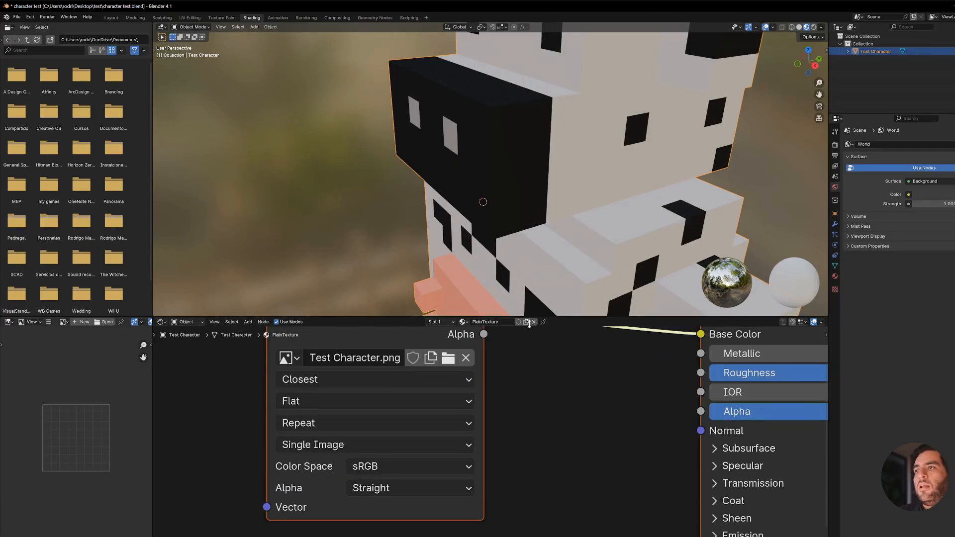
{"action": "left_click", "coordinate": [112, 18]}
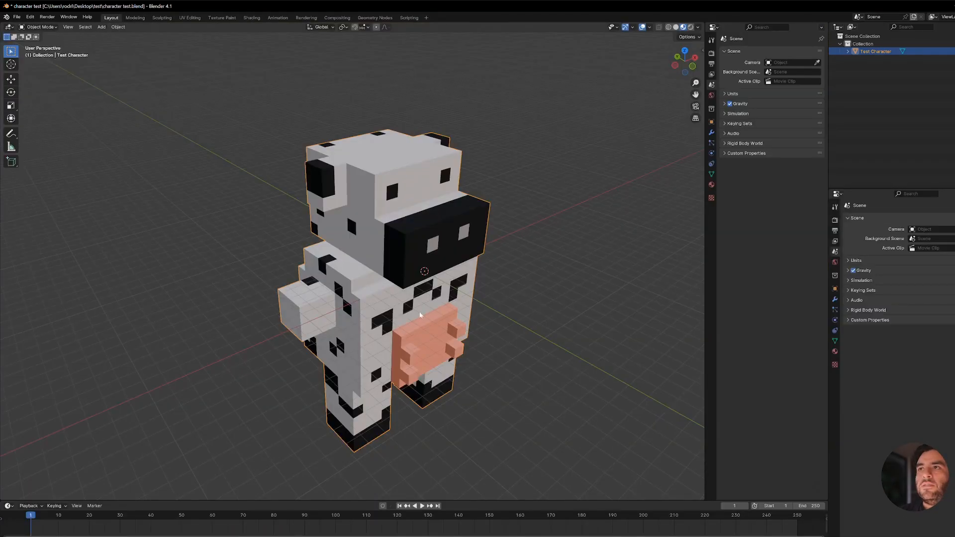
Merge the cow mesh's overlapping vertices by distance in Edit Mode
{"action": "key", "text": "Tab"}
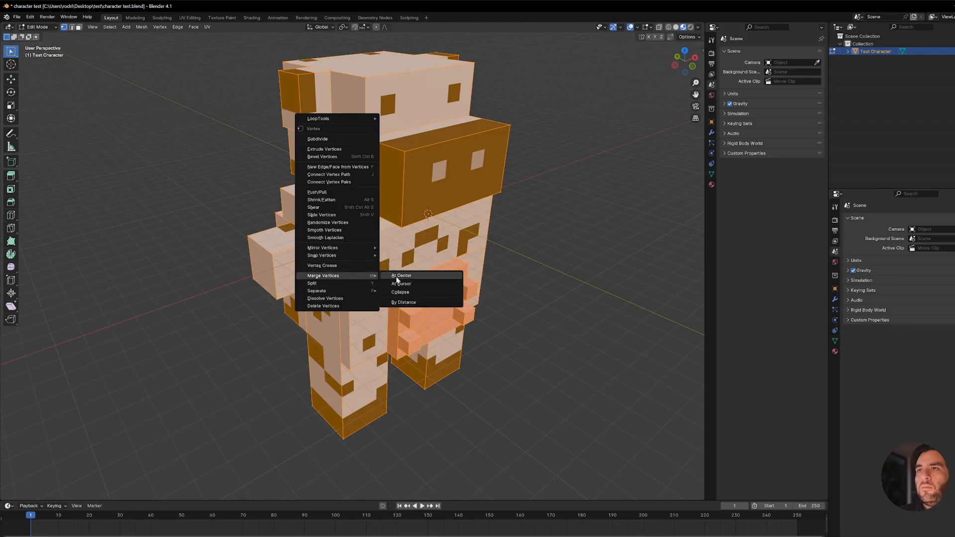
{"action": "left_click", "coordinate": [404, 302]}
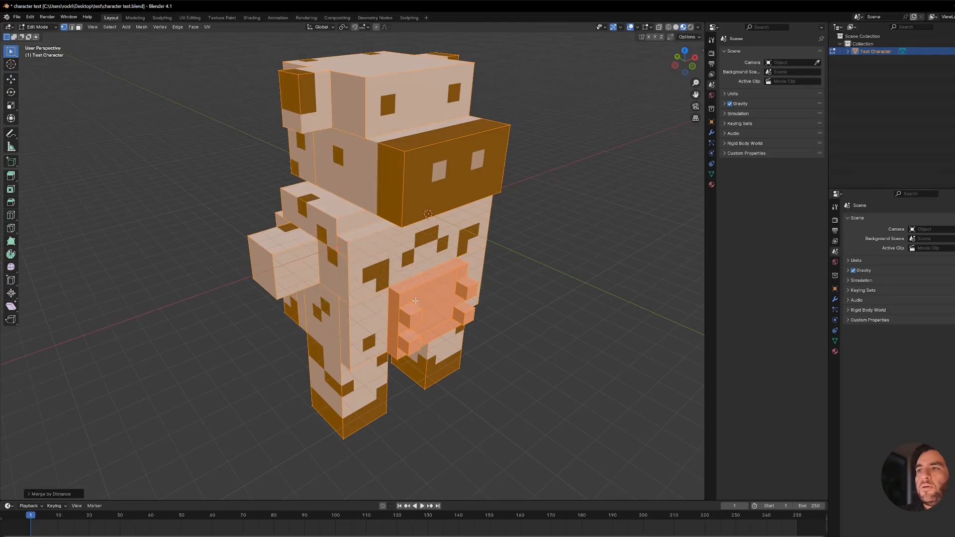
{"action": "mouse_move", "coordinate": [274, 139]}
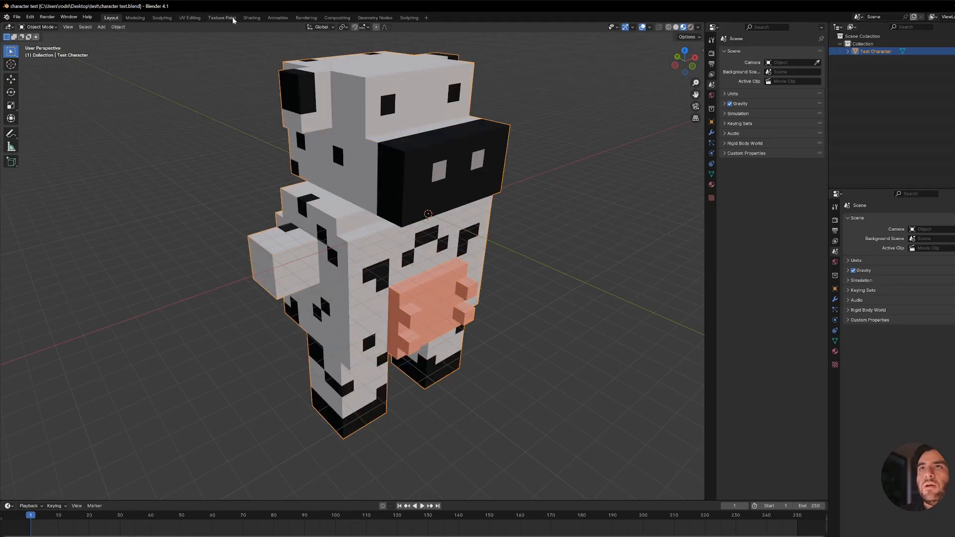
Add an Image Texture node to the cow material with a new image named AO
{"action": "left_click", "coordinate": [252, 17]}
{"action": "type", "text": "i"}
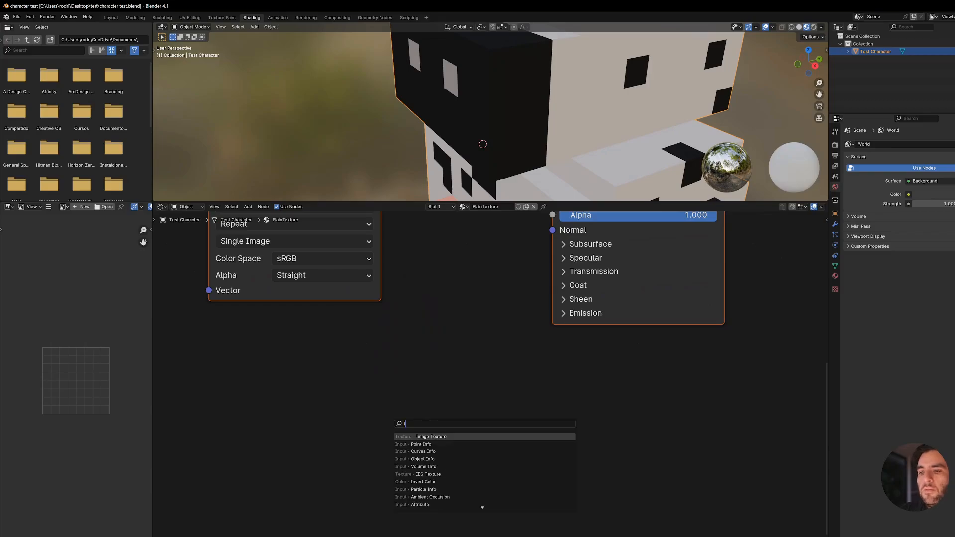
{"action": "left_click", "coordinate": [431, 437]}
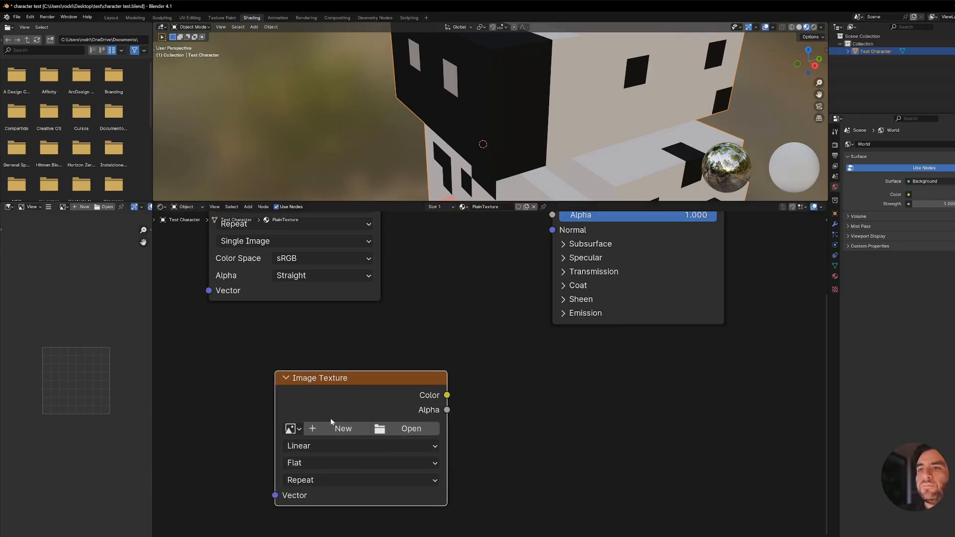
{"action": "left_click", "coordinate": [344, 429]}
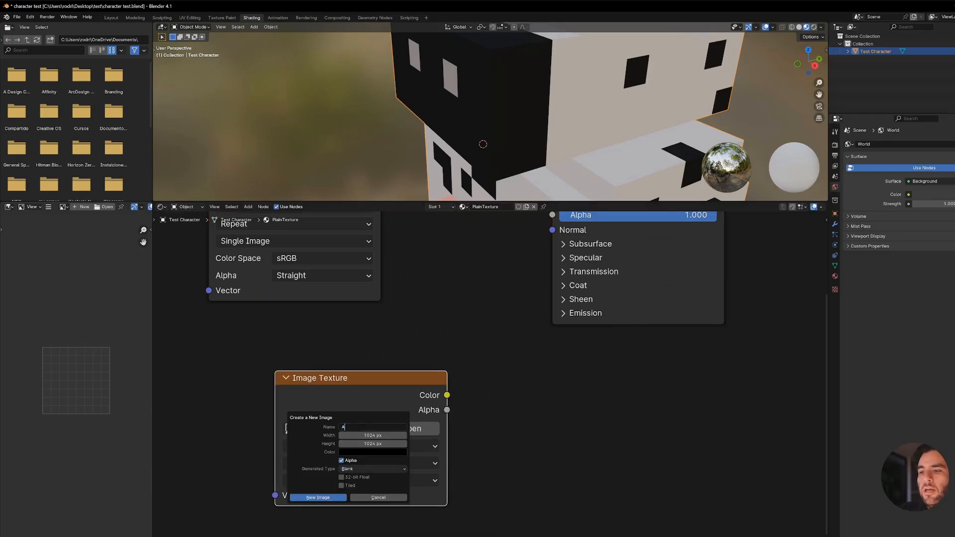
{"action": "left_click", "coordinate": [317, 498]}
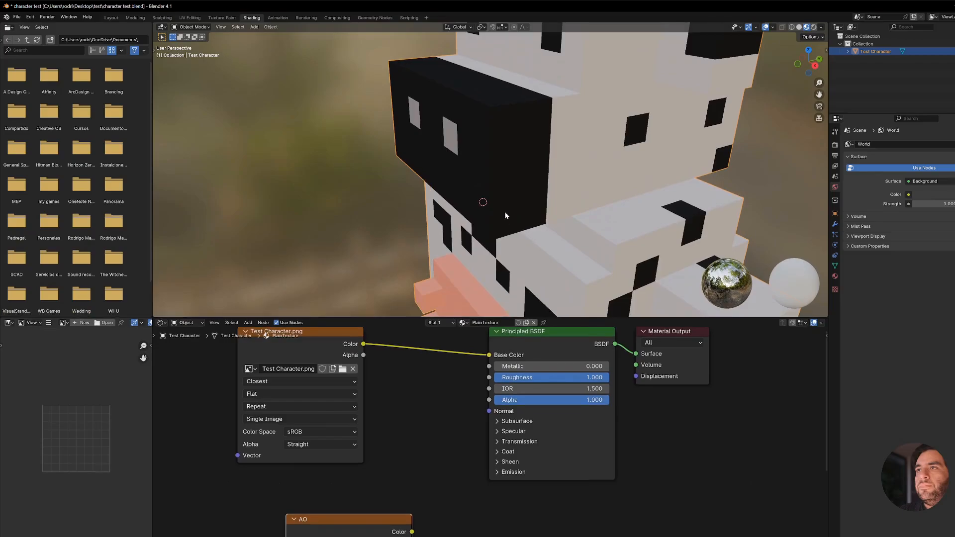
Set the render Bake Type to Ambient Occlusion
{"action": "left_click", "coordinate": [835, 144]}
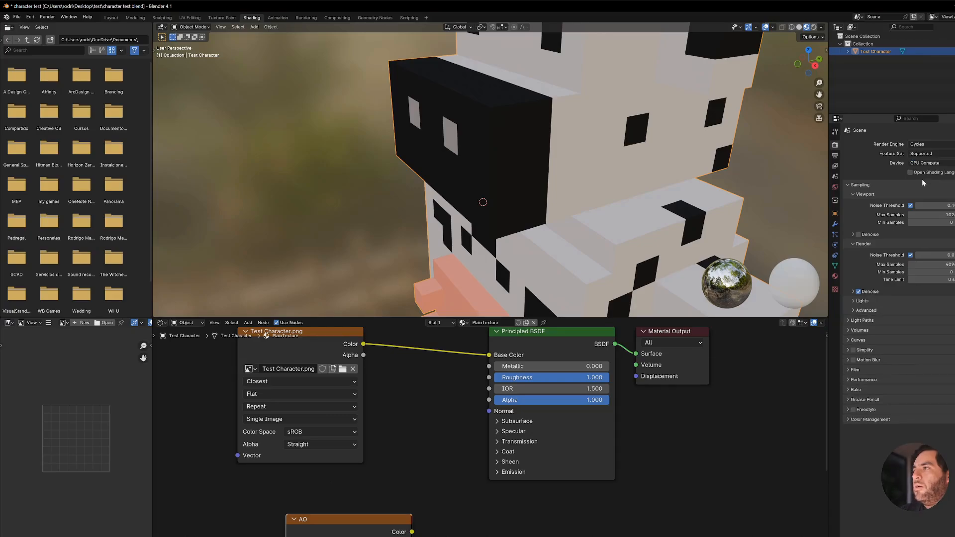
{"action": "mouse_move", "coordinate": [852, 393]}
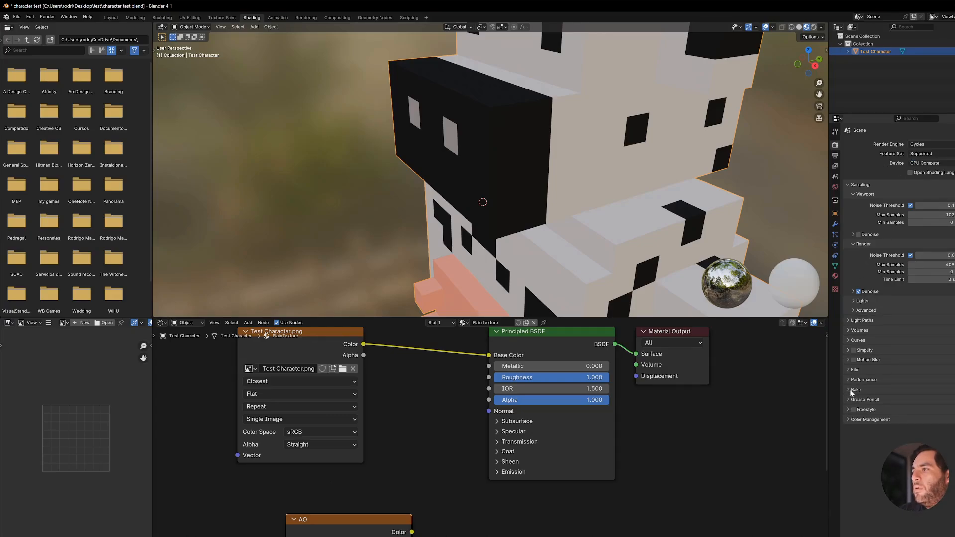
{"action": "left_click", "coordinate": [848, 390]}
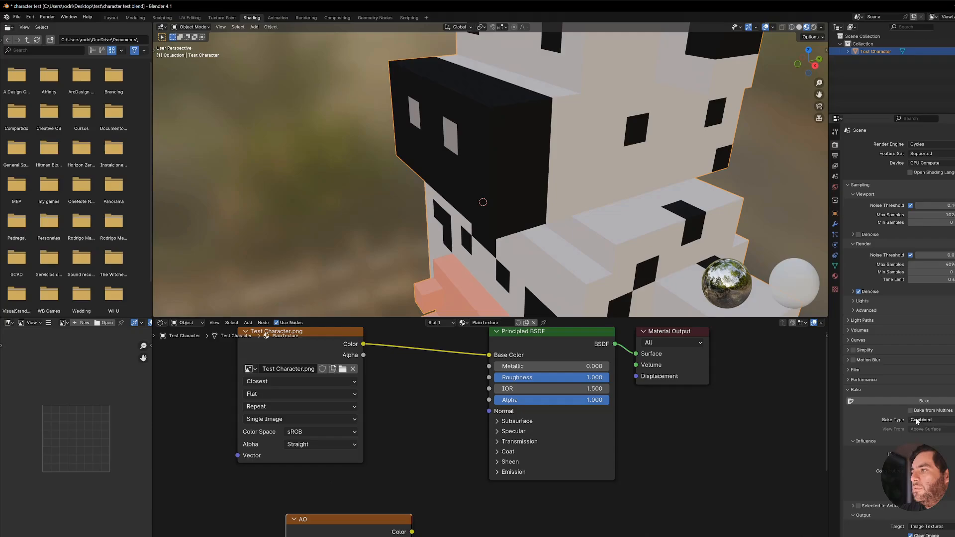
{"action": "left_click", "coordinate": [930, 420]}
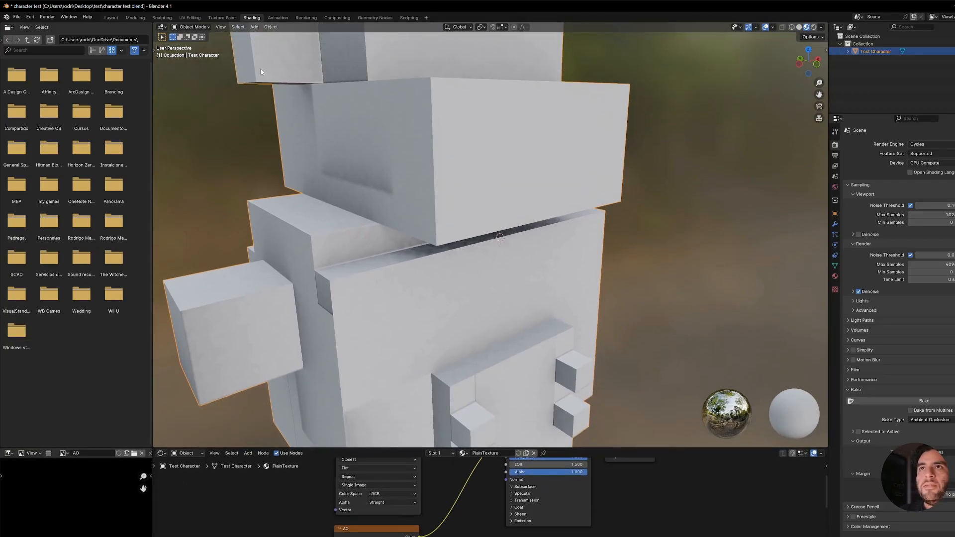
Add a second 'AO' UV map to the cow and unwrap it with Smart UV Project
{"action": "left_click", "coordinate": [189, 18]}
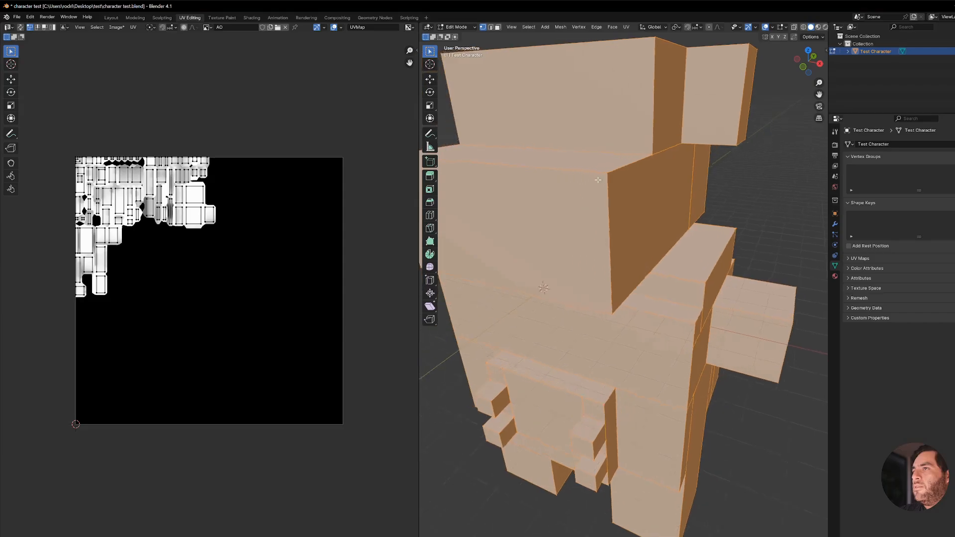
{"action": "left_click_drag", "start_coordinate": [596, 180], "coordinate": [584, 281]}
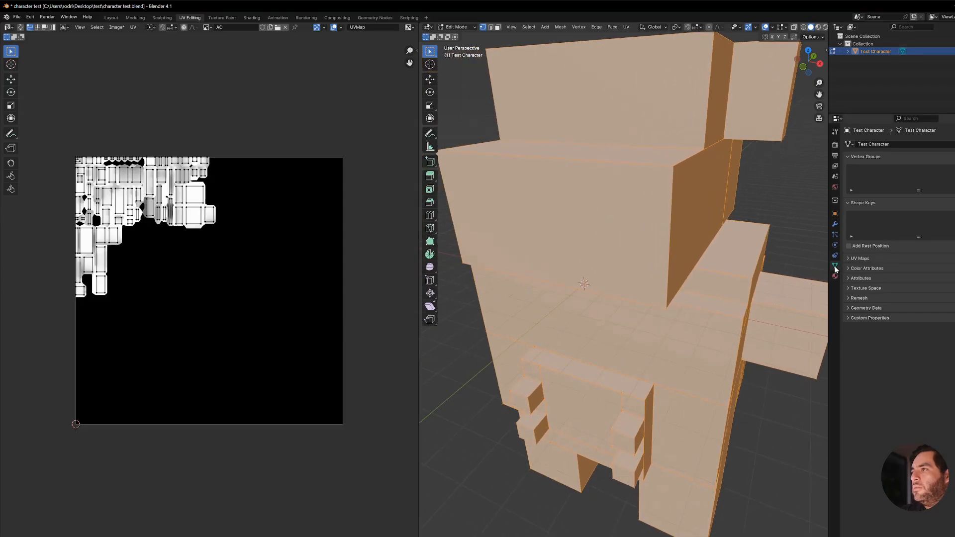
{"action": "left_click", "coordinate": [849, 259]}
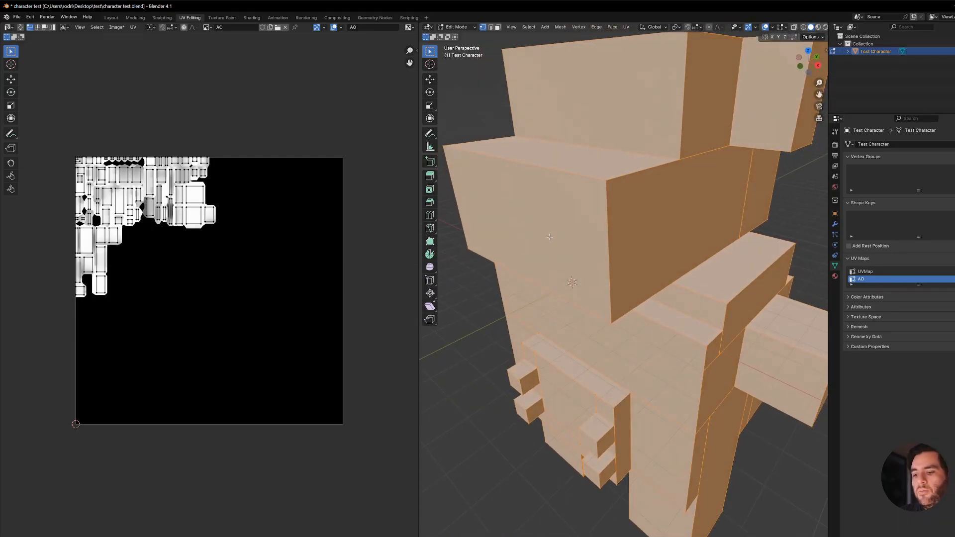
{"action": "mouse_move", "coordinate": [585, 196]}
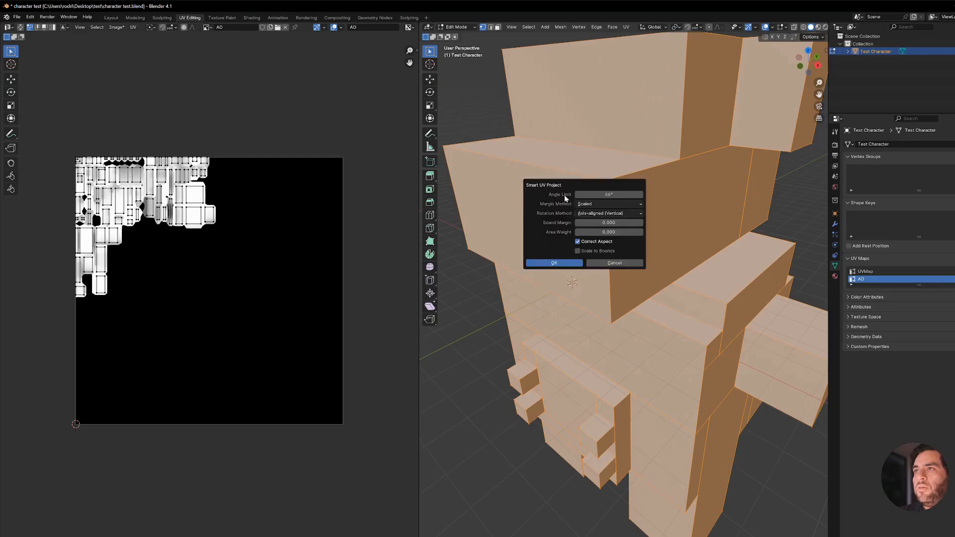
{"action": "left_click", "coordinate": [553, 262]}
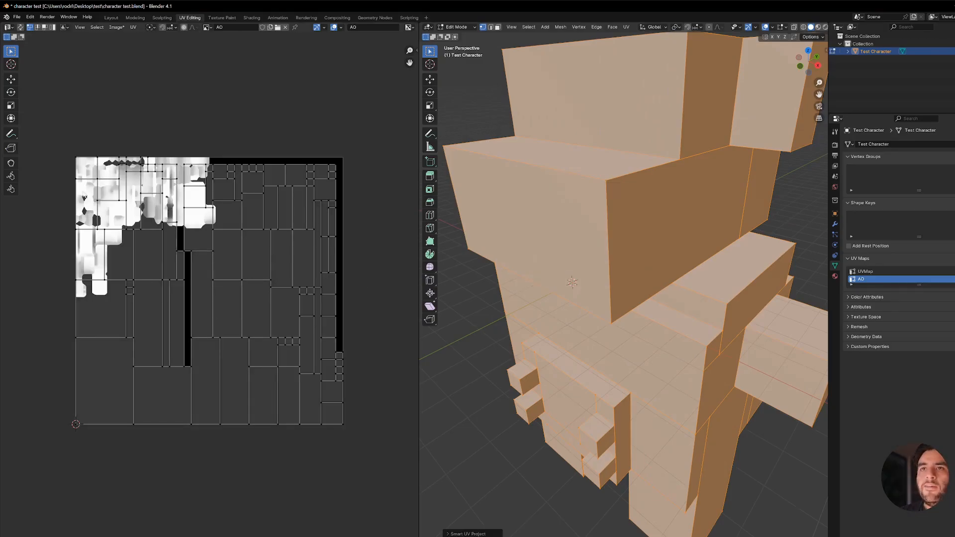
{"action": "mouse_move", "coordinate": [179, 317]}
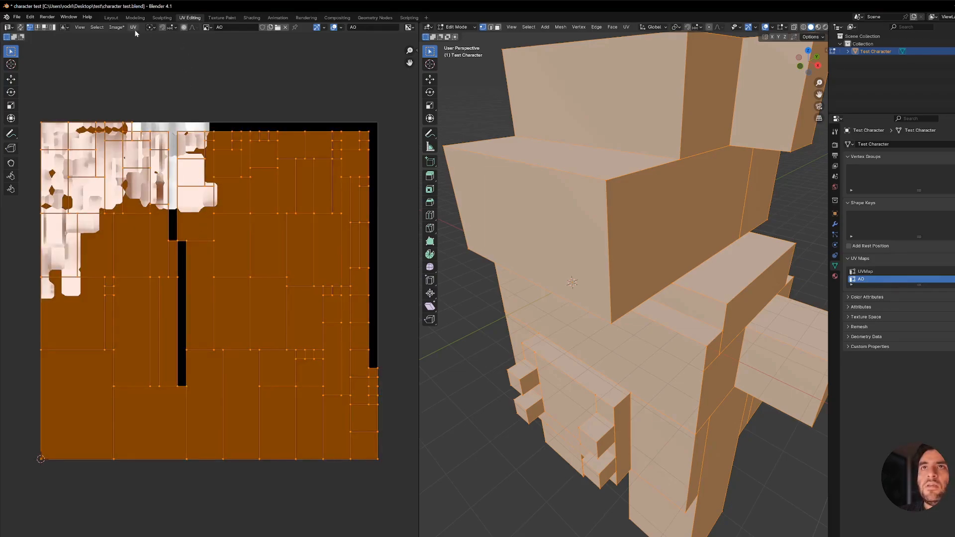
Save the baked AO image as AO.png in the test folder
{"action": "left_click", "coordinate": [132, 27]}
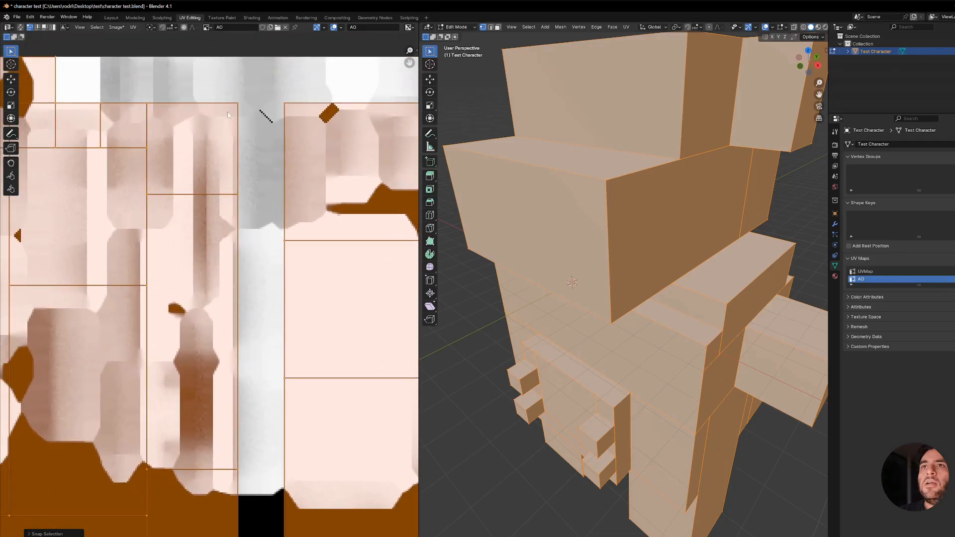
{"action": "left_click", "coordinate": [116, 27]}
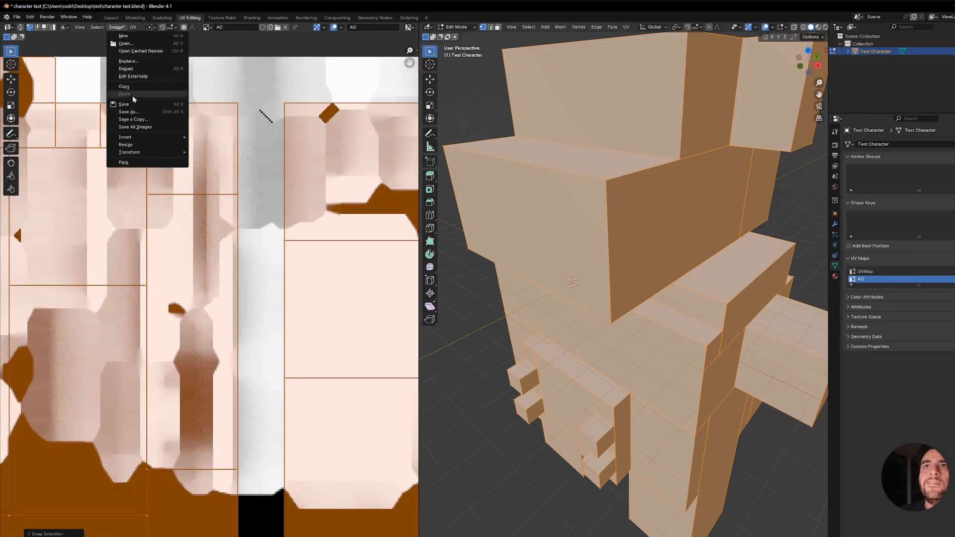
{"action": "left_click", "coordinate": [130, 112]}
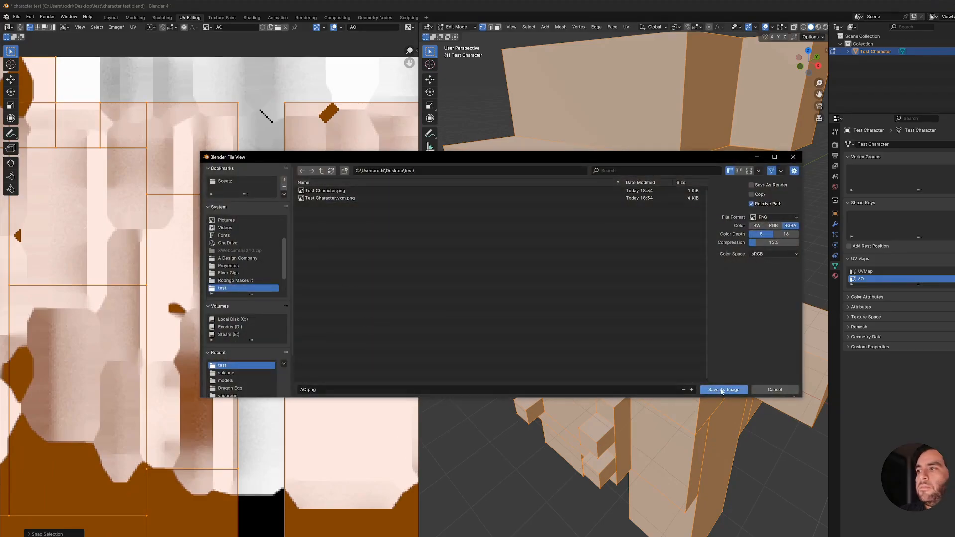
{"action": "left_click", "coordinate": [724, 390]}
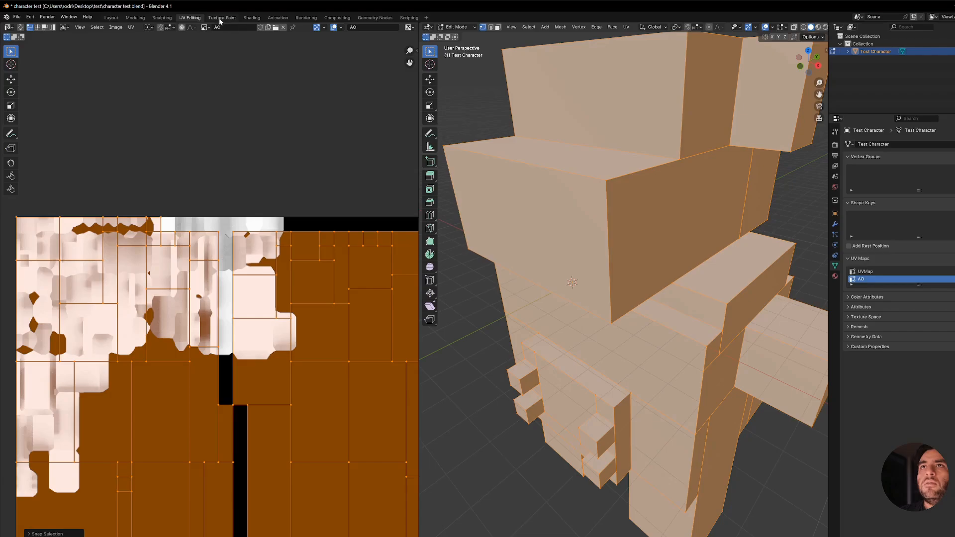
Feed the AO Image Texture from a UV Map node set to AO and mix it into Base Color
{"action": "left_click", "coordinate": [251, 18]}
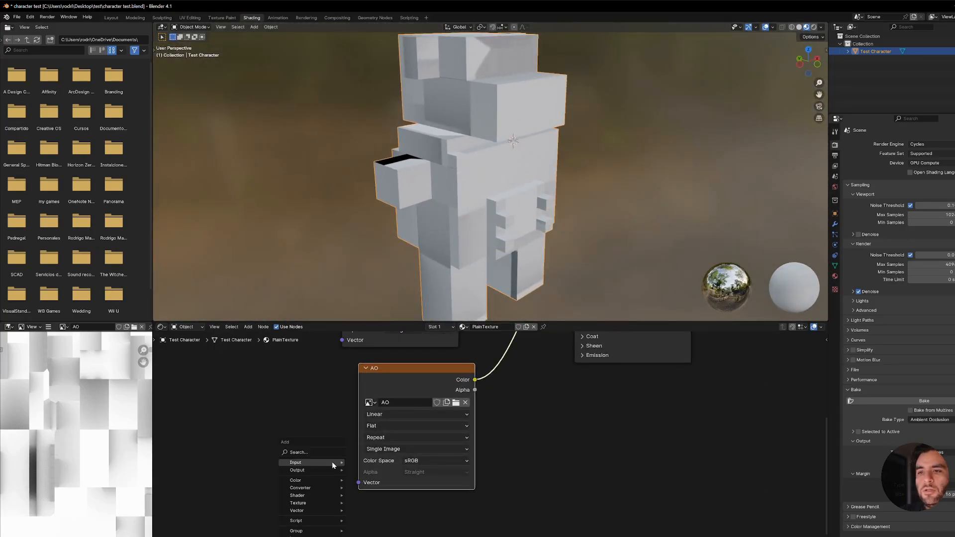
{"action": "left_click", "coordinate": [296, 461]}
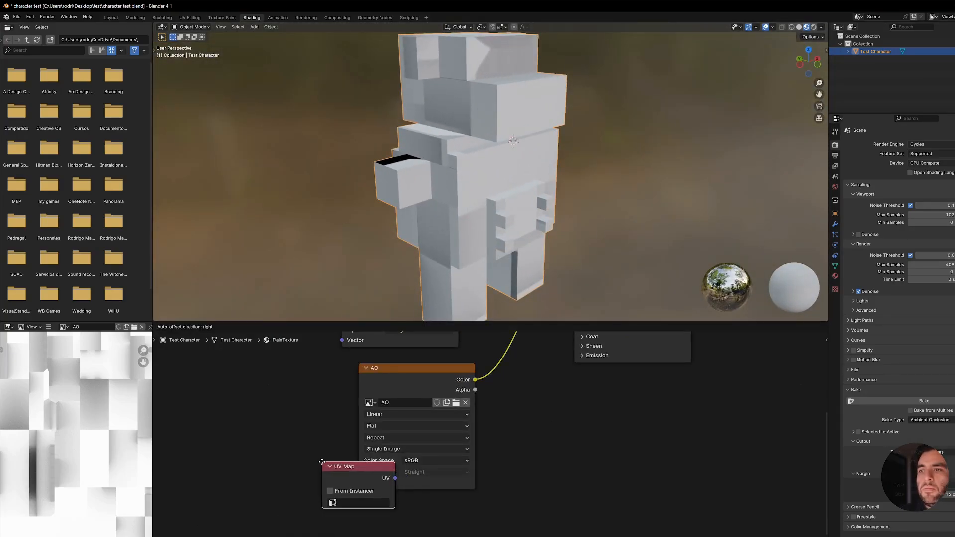
{"action": "left_click_drag", "start_coordinate": [343, 467], "coordinate": [258, 462]}
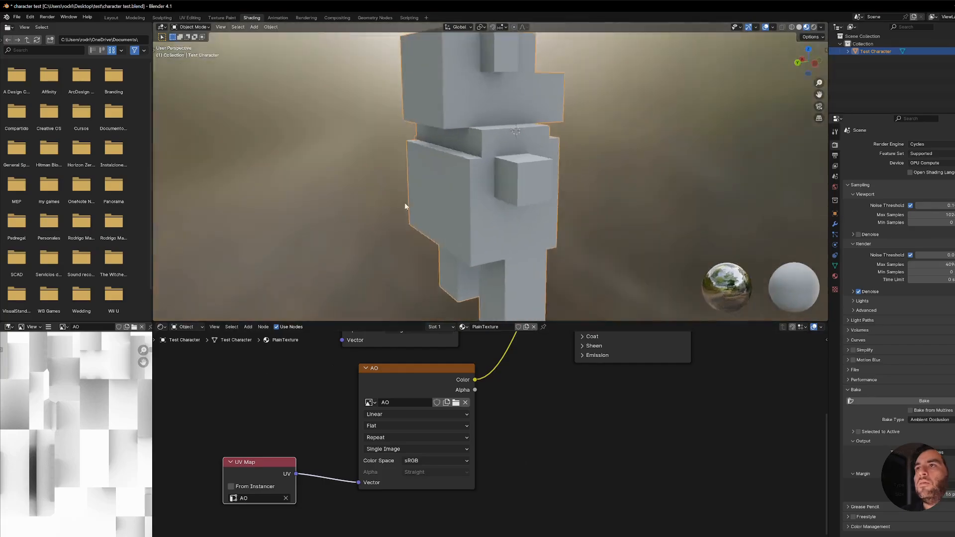
{"action": "left_click_drag", "start_coordinate": [405, 207], "coordinate": [571, 203]}
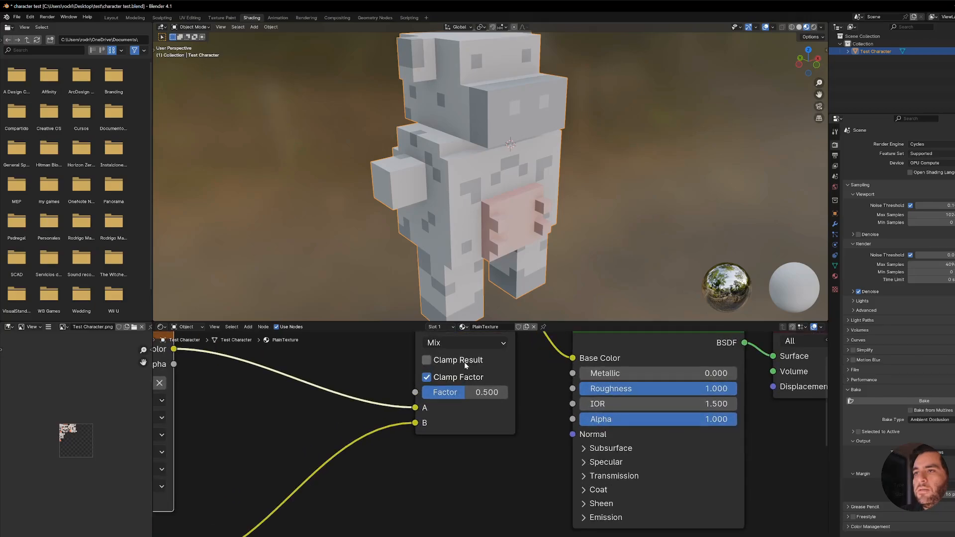
Set the Mix node blending mode to Darken
{"action": "left_click", "coordinate": [463, 342]}
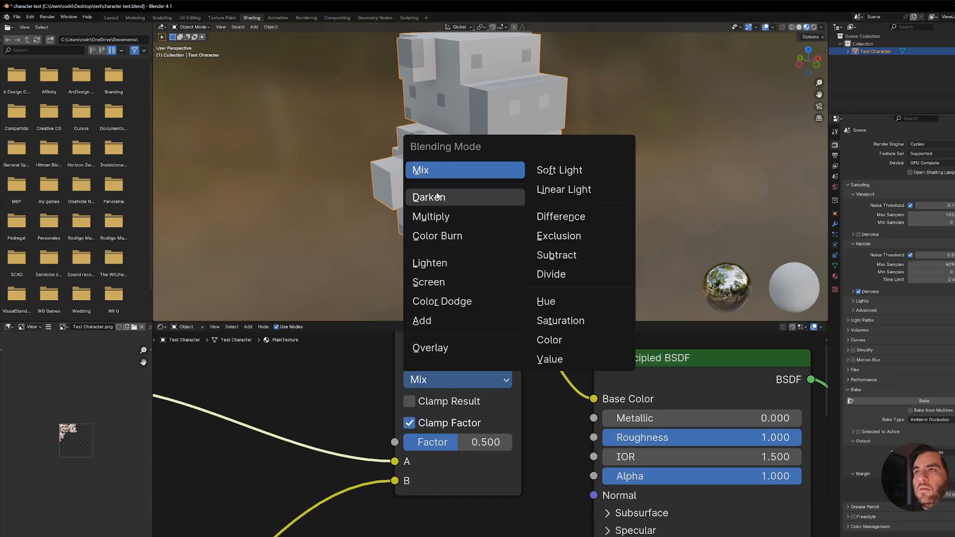
{"action": "left_click", "coordinate": [431, 217]}
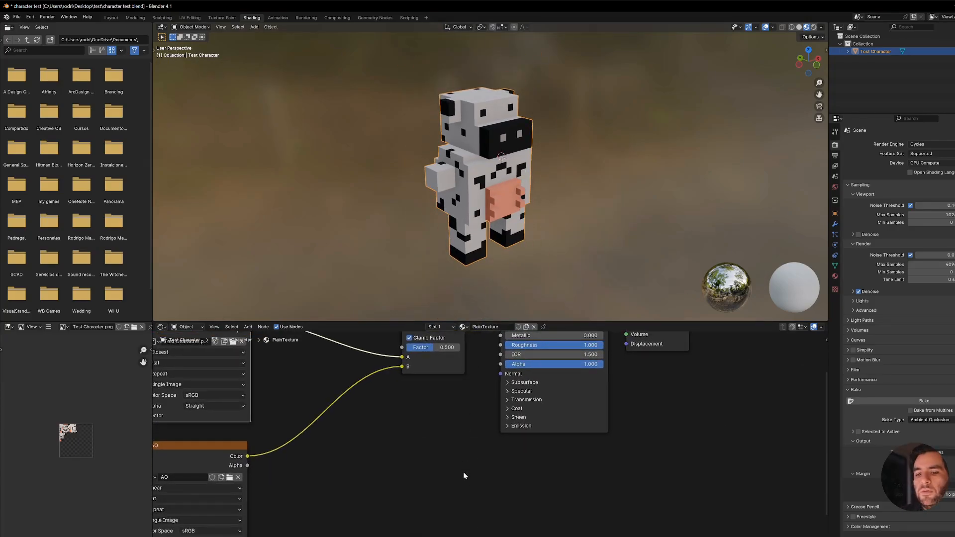
Add an Image Texture node with a new 1024 px image named diffuse+AO
{"action": "type", "text": "Im"}
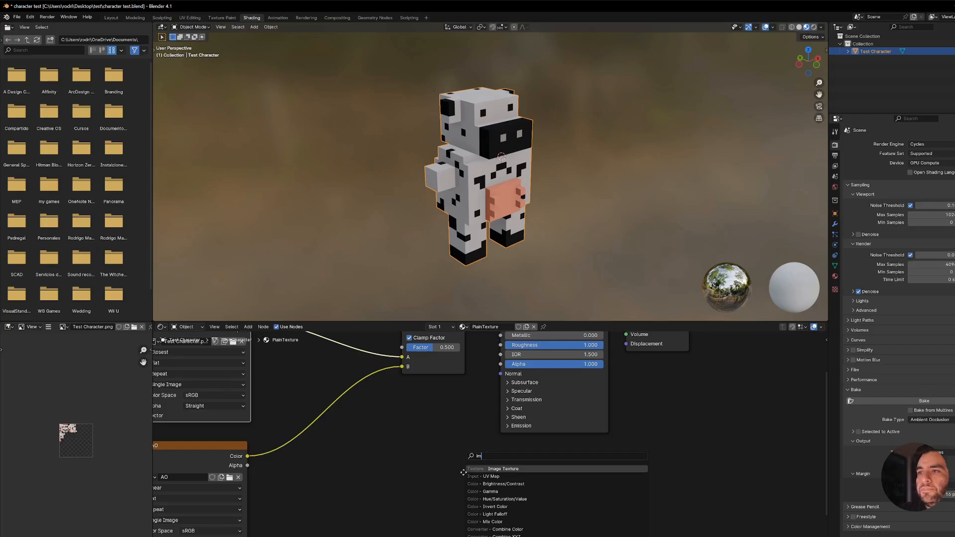
{"action": "left_click", "coordinate": [502, 469]}
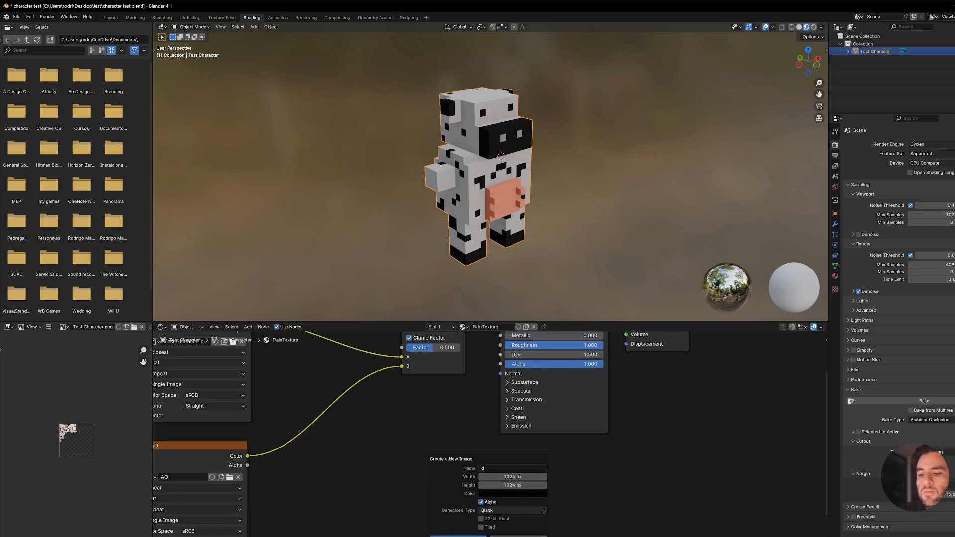
{"action": "type", "text": "diffuse+AO"}
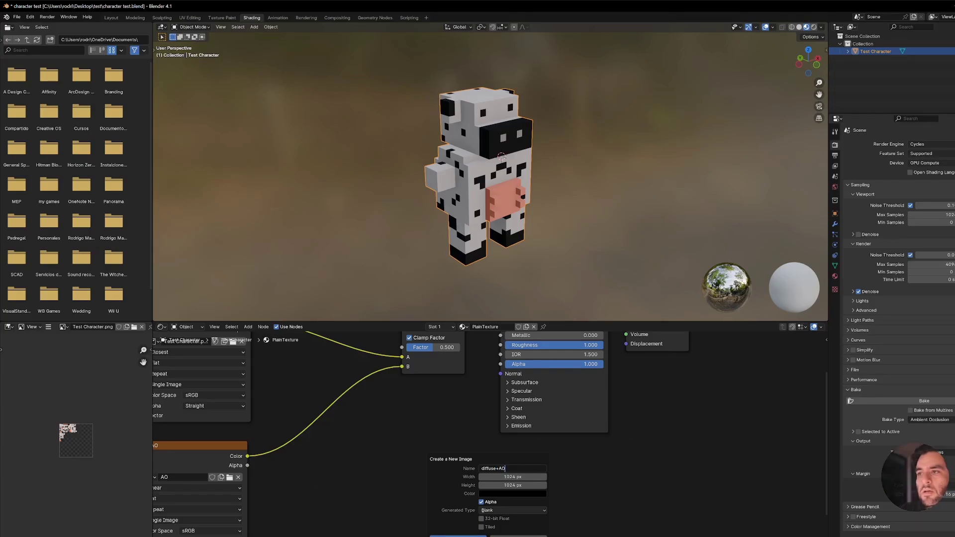
{"action": "left_click", "coordinate": [457, 535]}
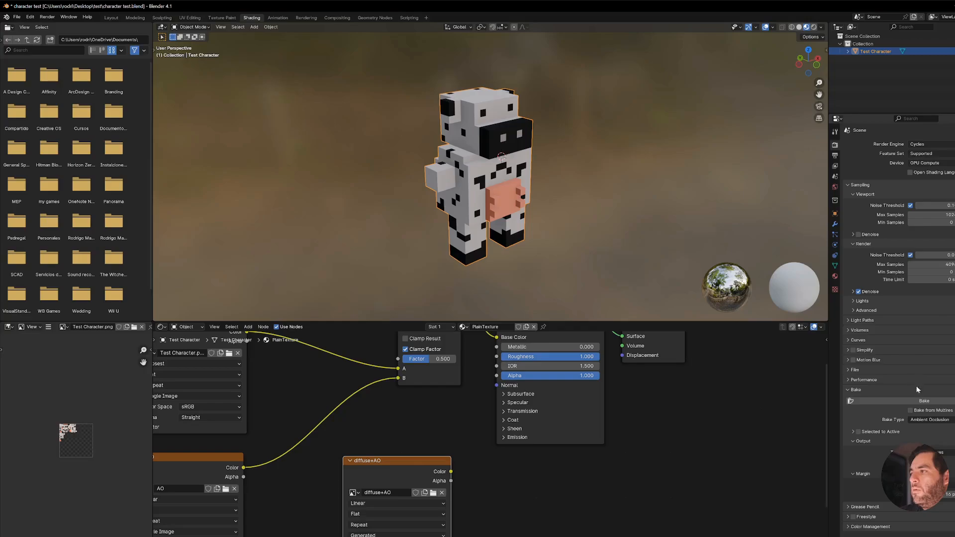
Set the Bake Type to Combined and change the shader type for baking
{"action": "left_click", "coordinate": [929, 419]}
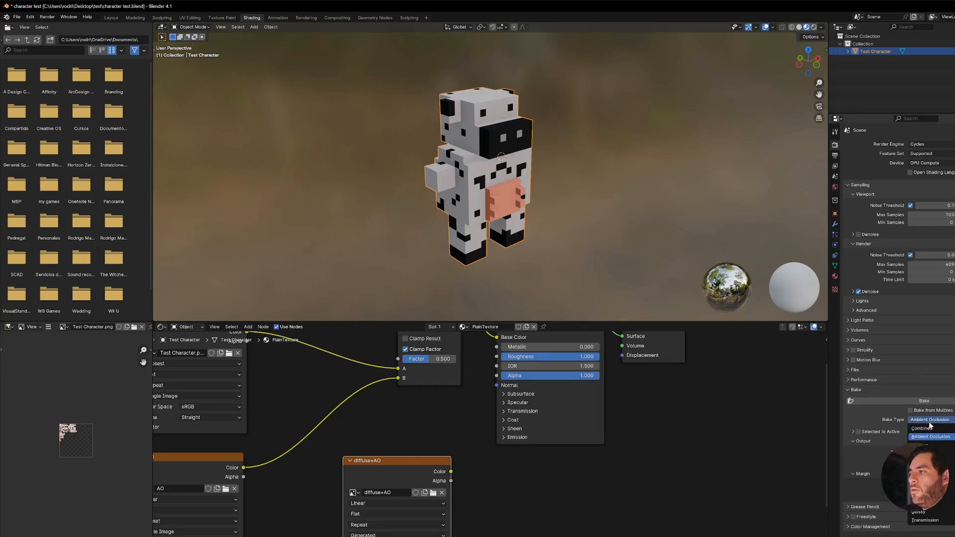
{"action": "left_click", "coordinate": [919, 427]}
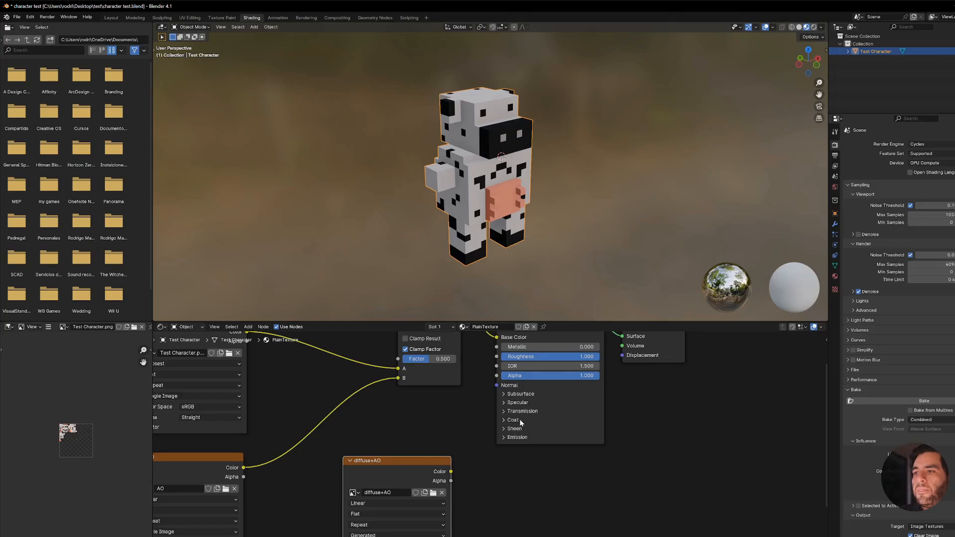
{"action": "mouse_move", "coordinate": [455, 426]}
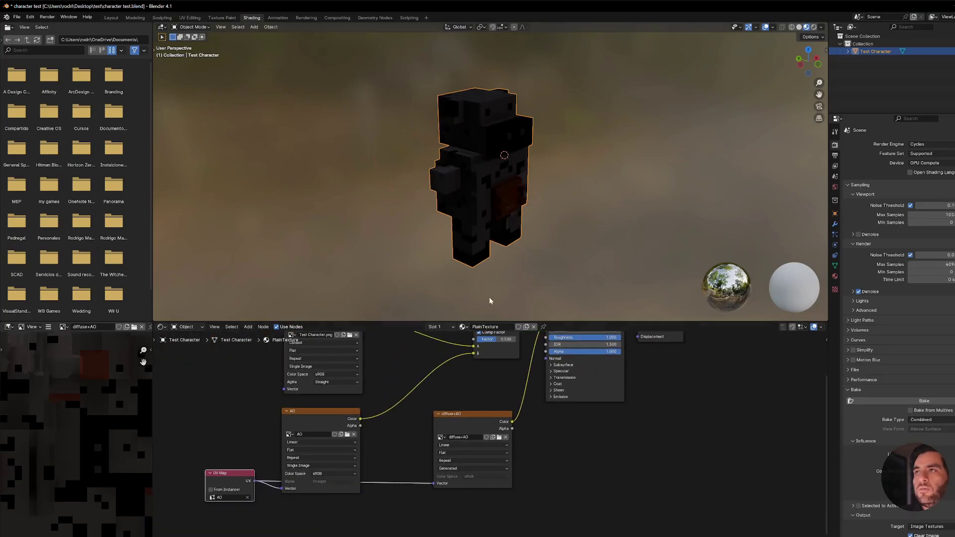
{"action": "left_click", "coordinate": [186, 327]}
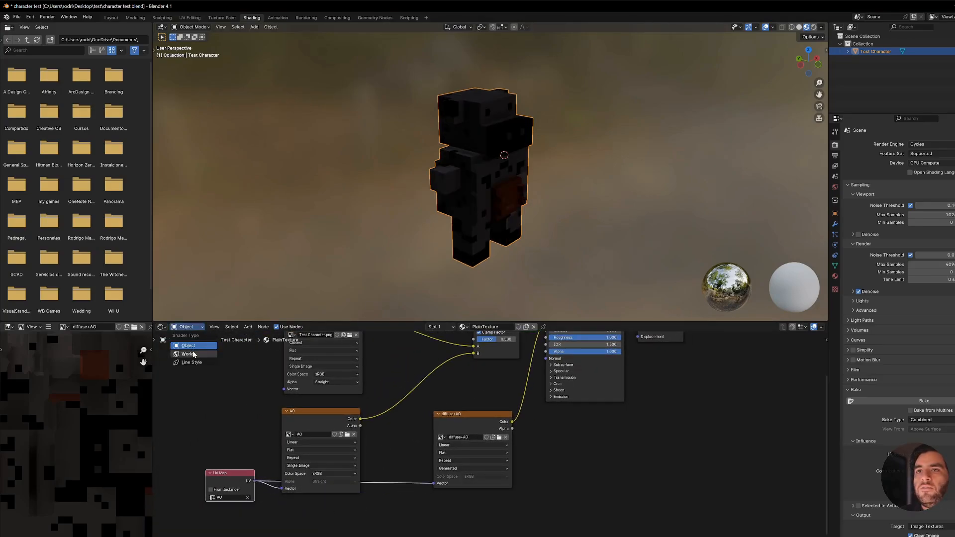
{"action": "left_click", "coordinate": [187, 354]}
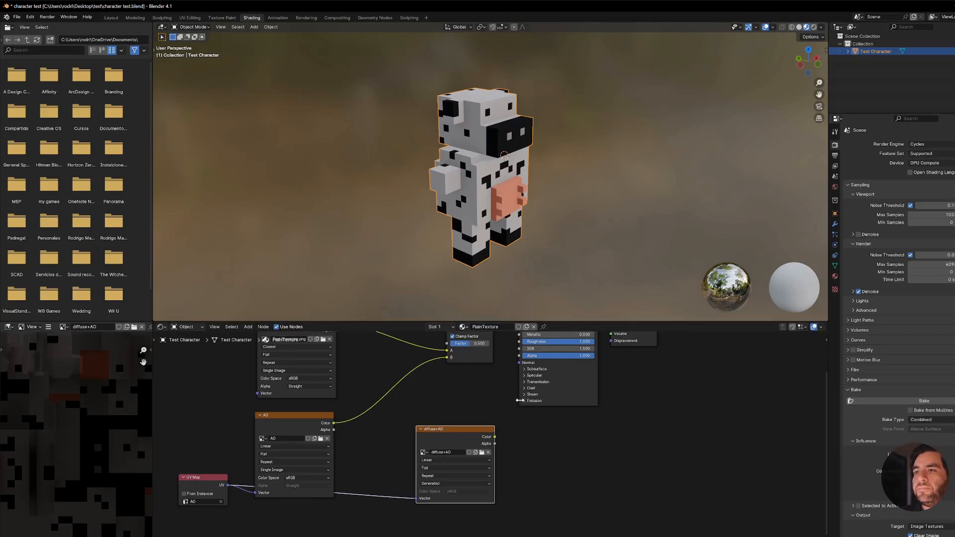
{"action": "mouse_move", "coordinate": [509, 418]}
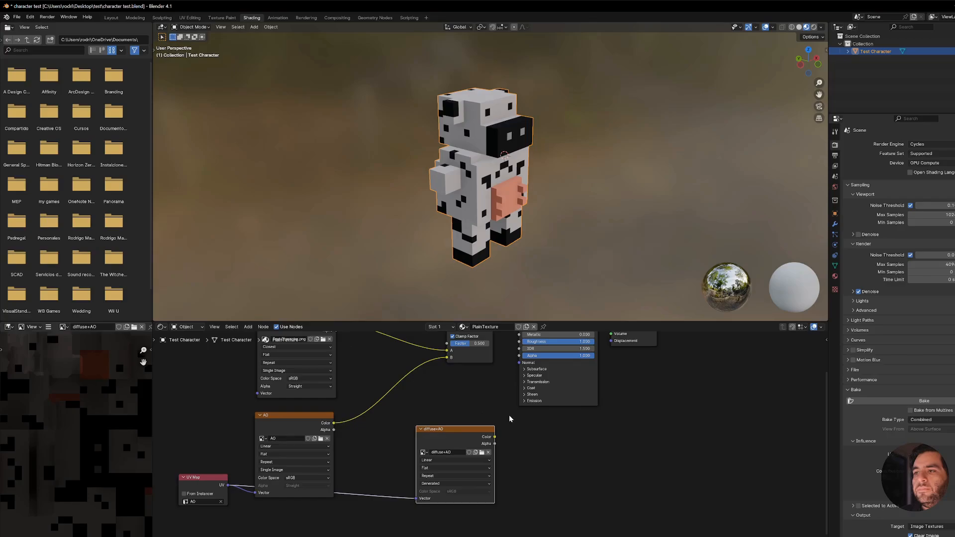
{"action": "mouse_move", "coordinate": [506, 416]}
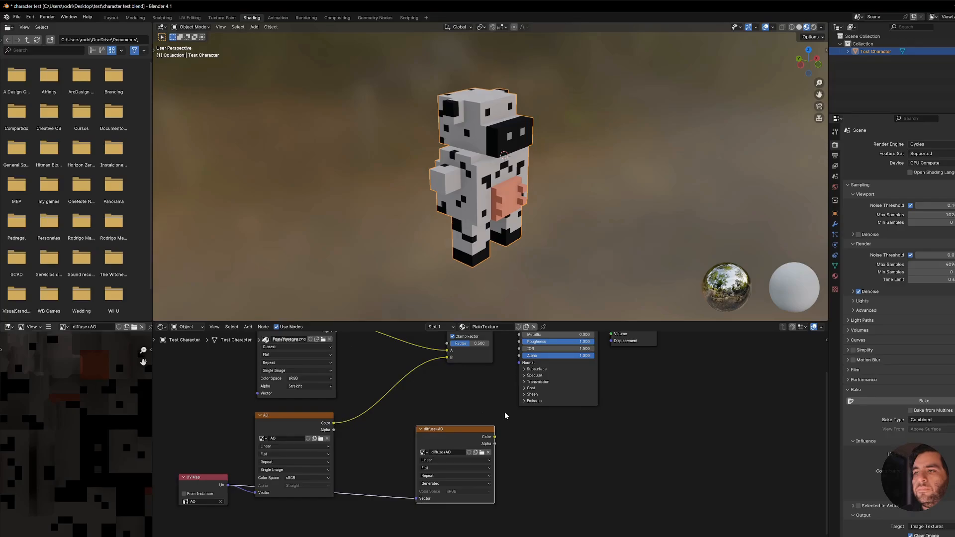
{"action": "mouse_move", "coordinate": [507, 424]}
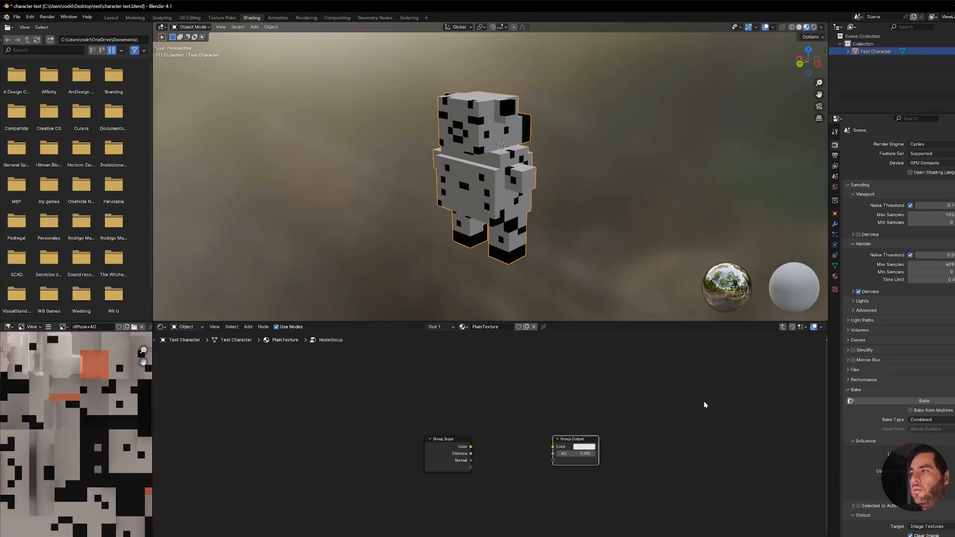
{"action": "mouse_move", "coordinate": [730, 382]}
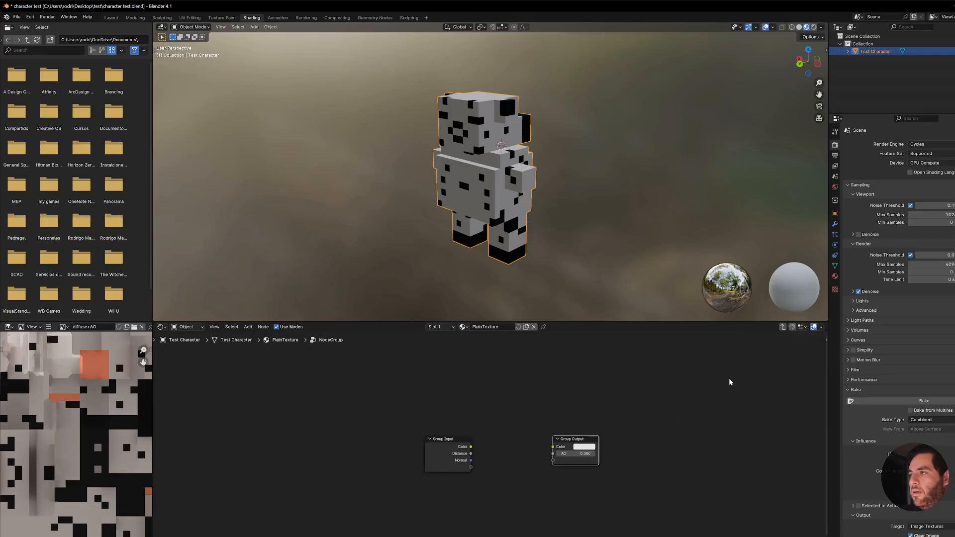
Replace the node group's sockets with a single input named Occlusion
{"action": "left_click", "coordinate": [823, 342]}
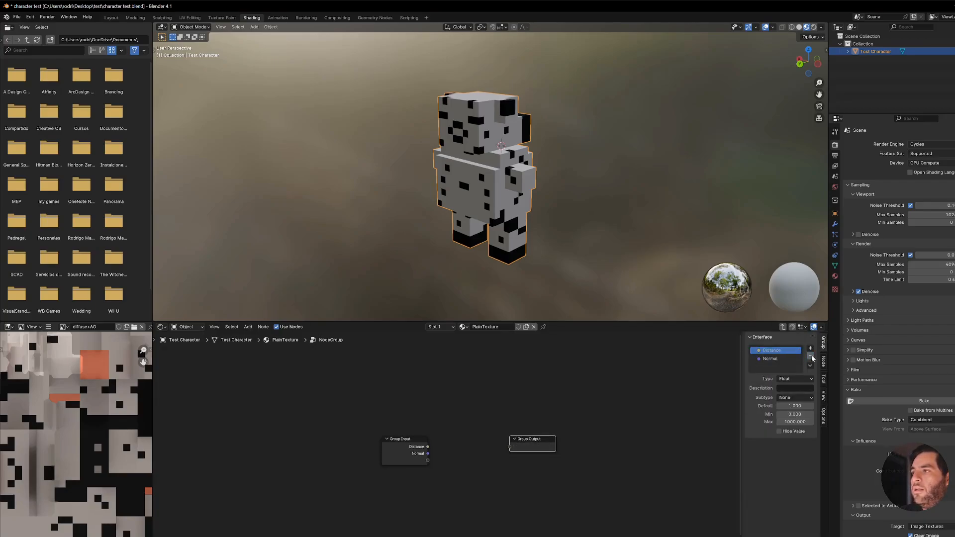
{"action": "left_click", "coordinate": [810, 348]}
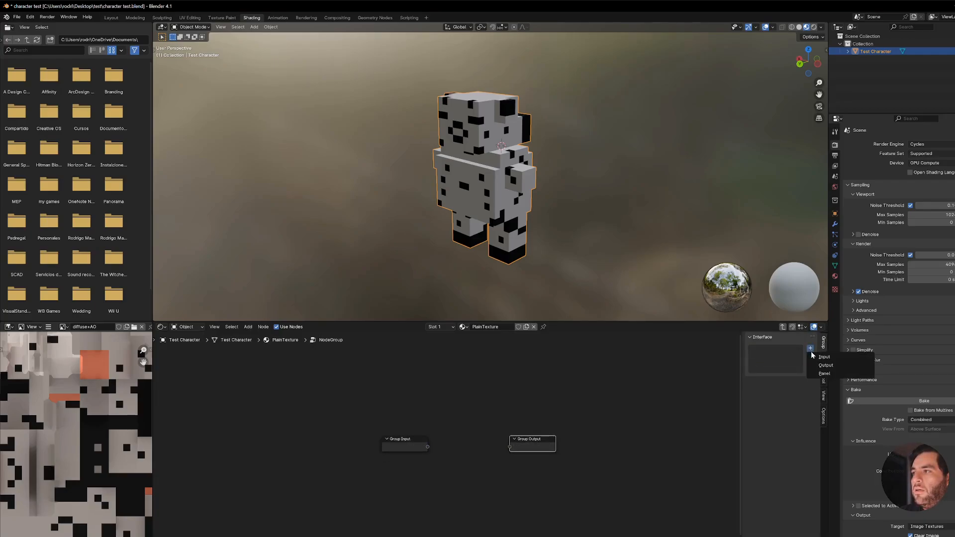
{"action": "left_click", "coordinate": [823, 356]}
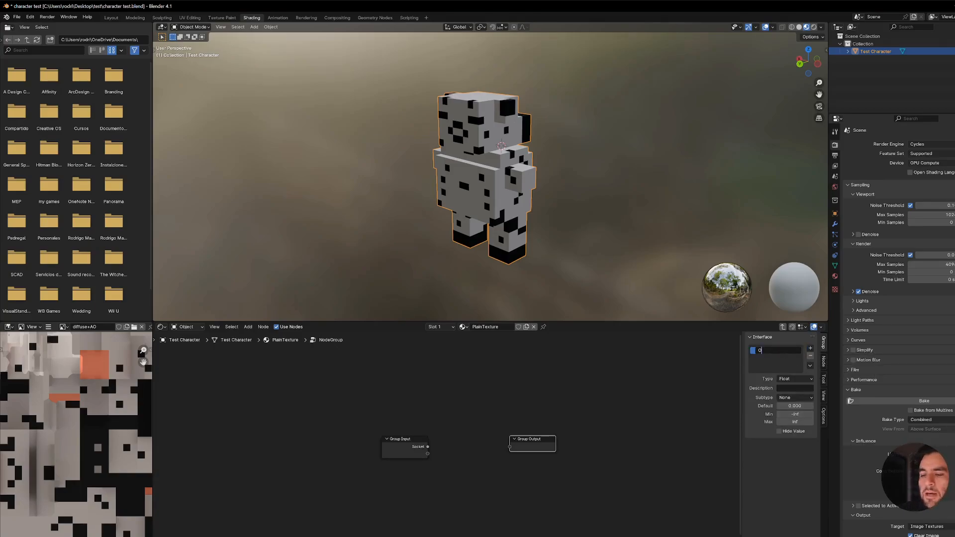
{"action": "type", "text": "Occlusion"}
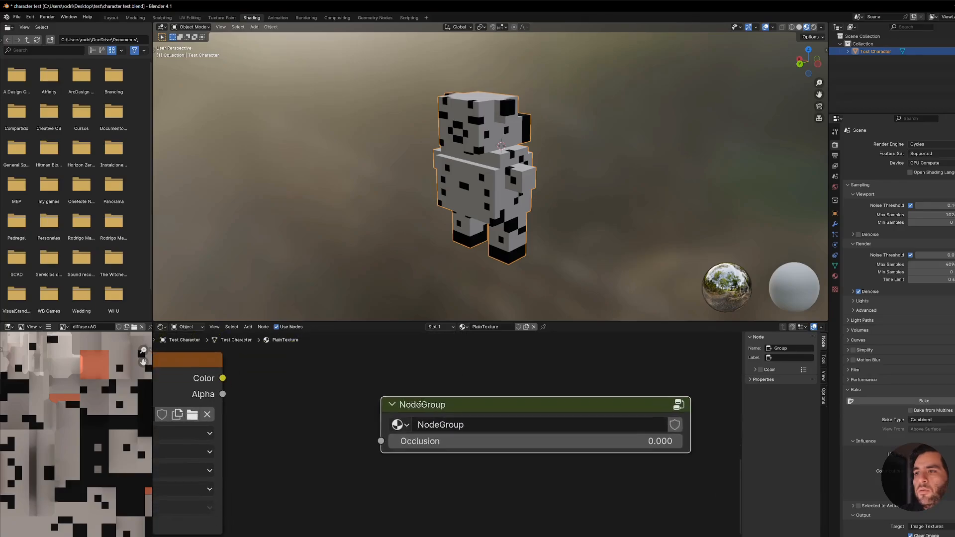
{"action": "type", "text": "gu"}
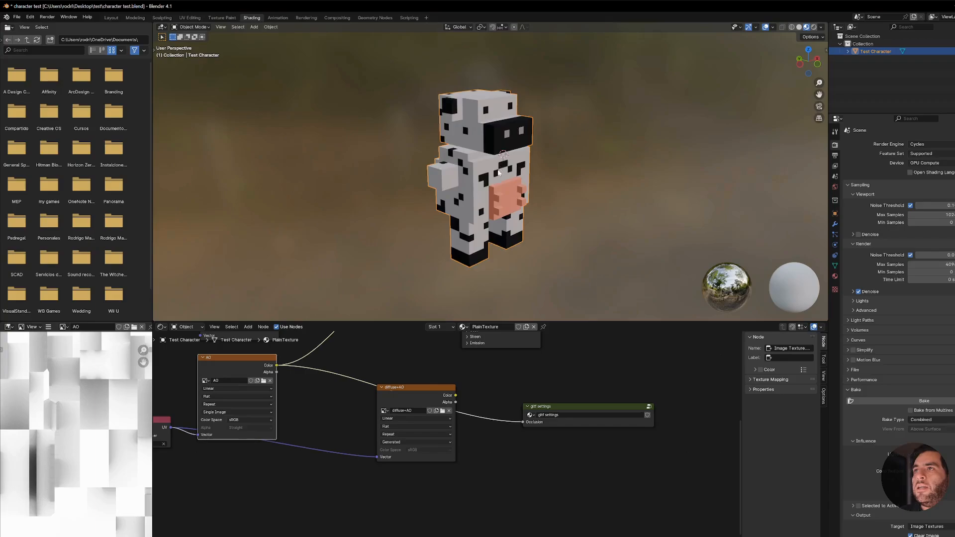
Start exporting the cow as glTF 2.0 from the File > Export menu
{"action": "left_click", "coordinate": [8, 16]}
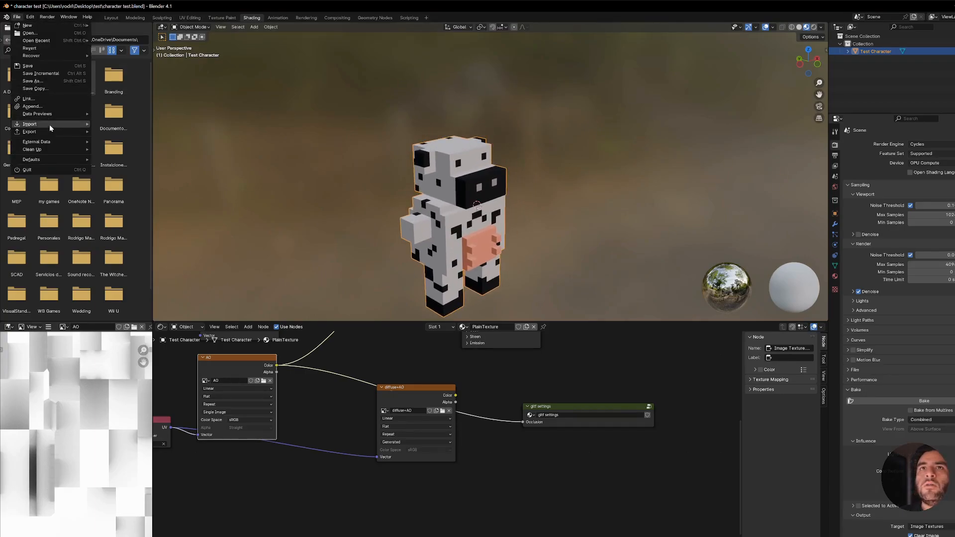
{"action": "left_click", "coordinate": [30, 131]}
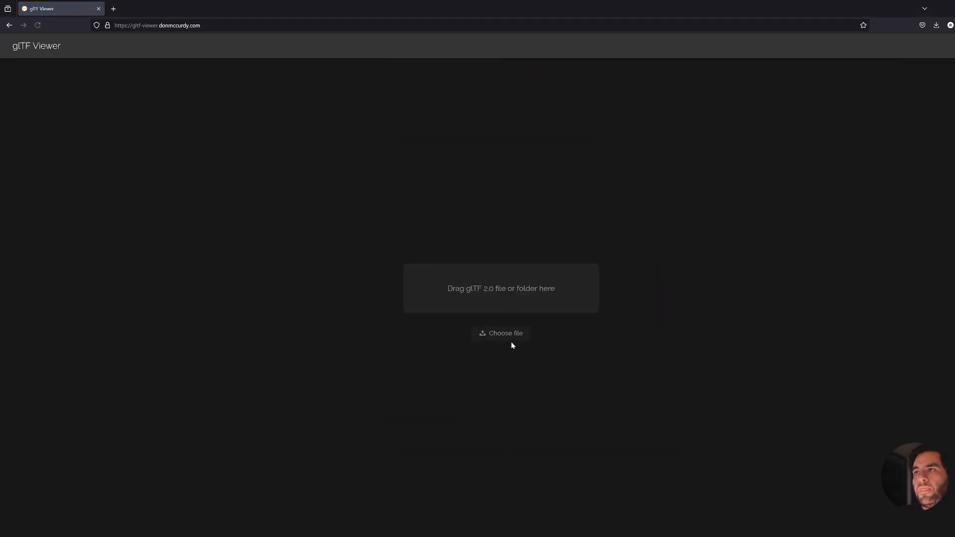
Load character test.glb from the test folder into the glTF Viewer
{"action": "left_click", "coordinate": [500, 333]}
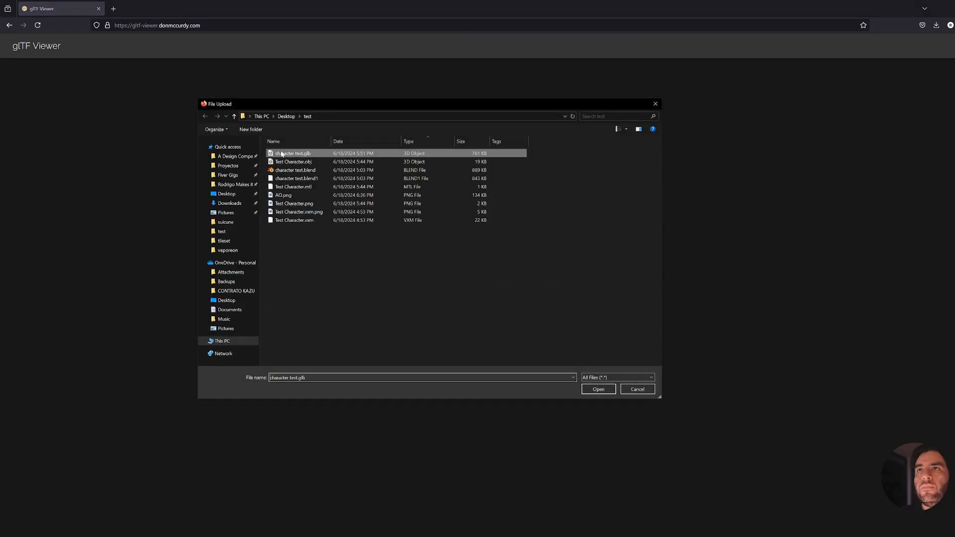
{"action": "left_click", "coordinate": [598, 389]}
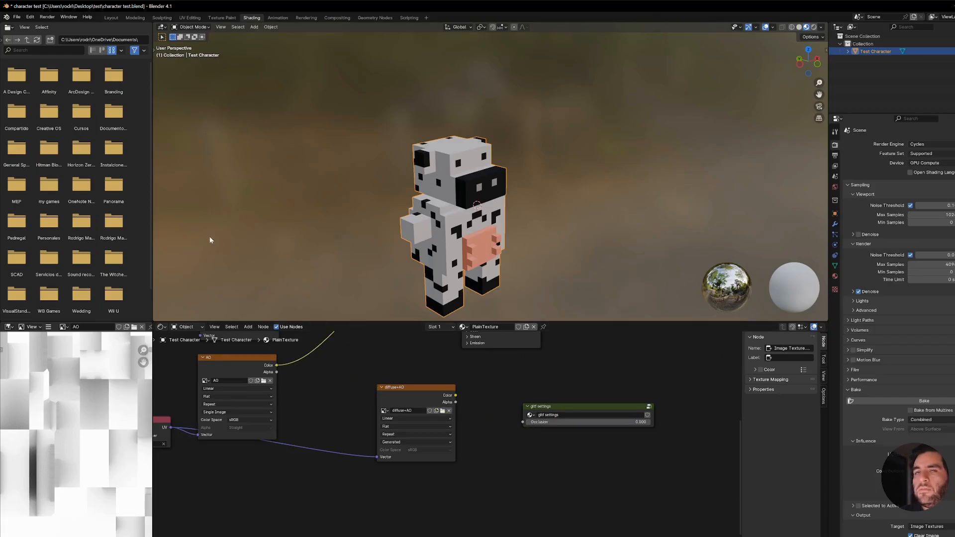
{"action": "left_click", "coordinate": [19, 16]}
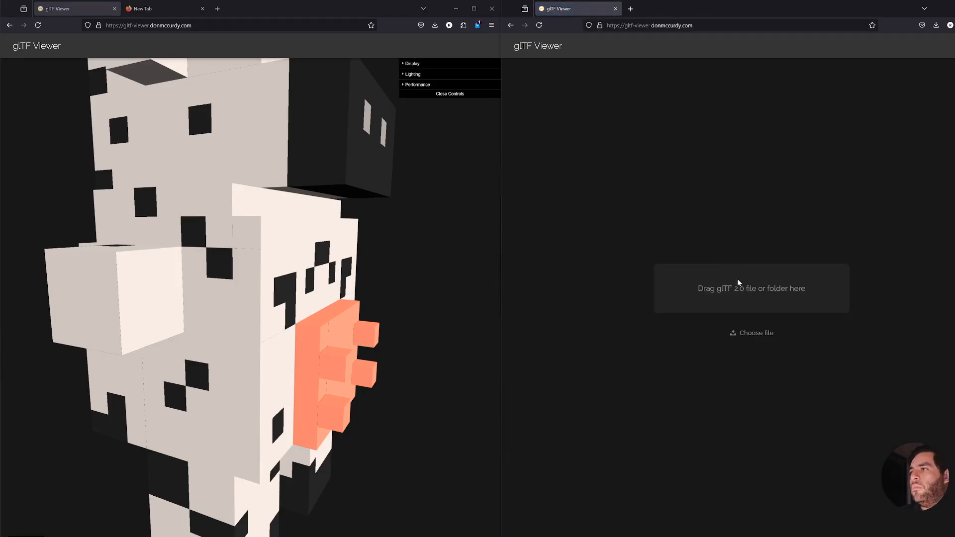
Load character test ao.glb into the empty right-hand viewer window
{"action": "left_click", "coordinate": [752, 332]}
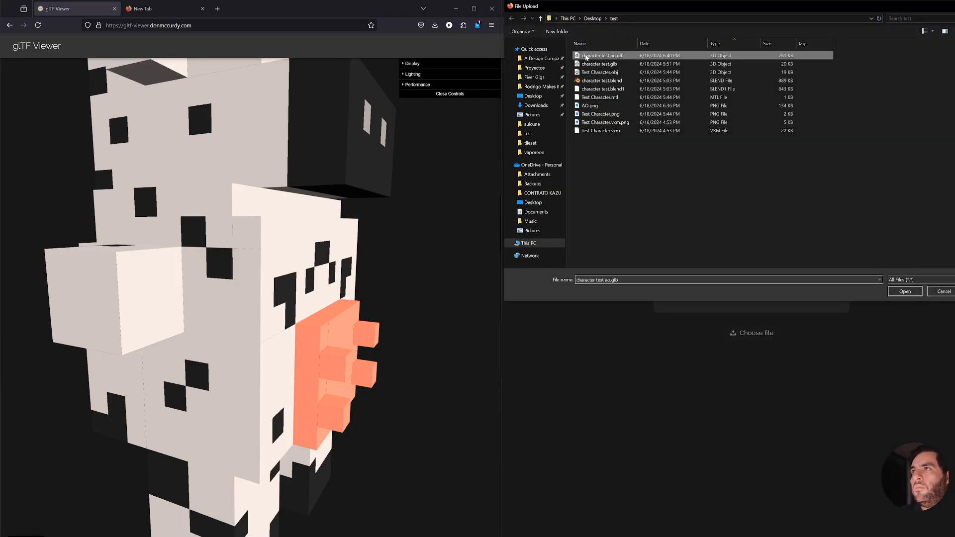
{"action": "left_click", "coordinate": [905, 291]}
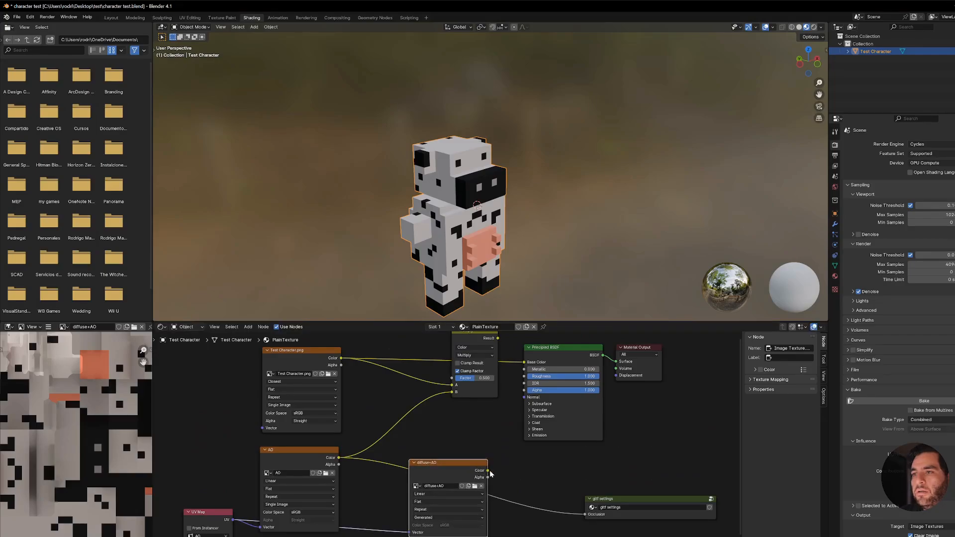
{"action": "mouse_move", "coordinate": [525, 369]}
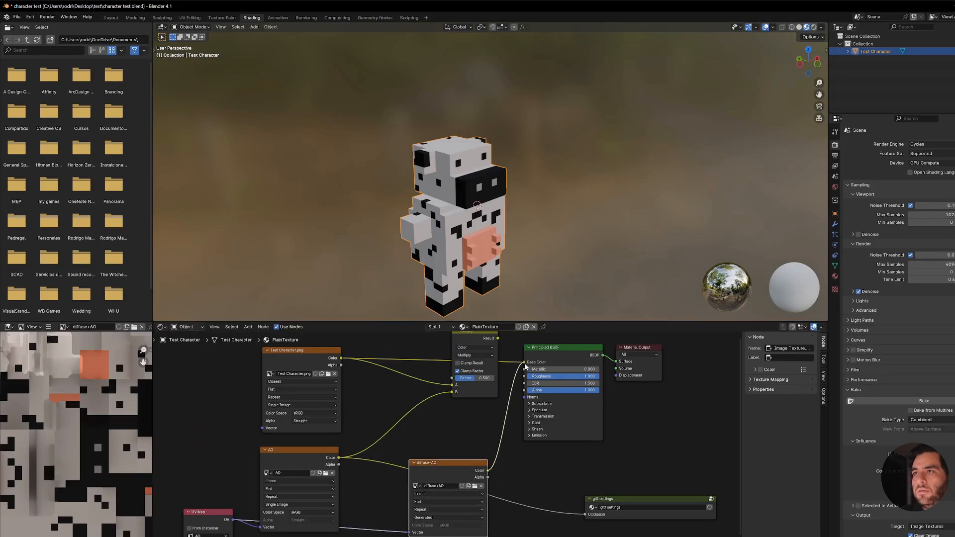
Export the cow scene as glTF 2.0 into the test folder and switch back to the viewer
{"action": "left_click", "coordinate": [21, 16]}
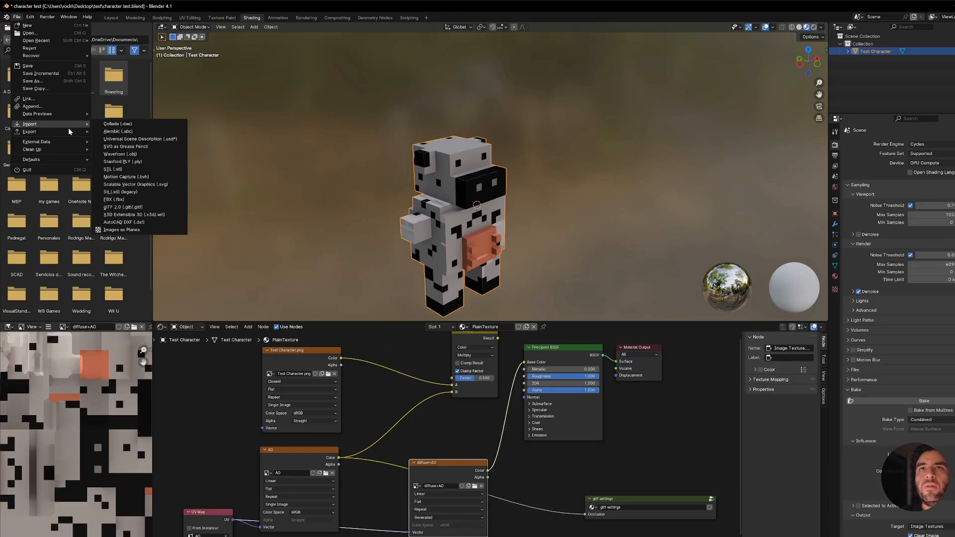
{"action": "left_click", "coordinate": [122, 207]}
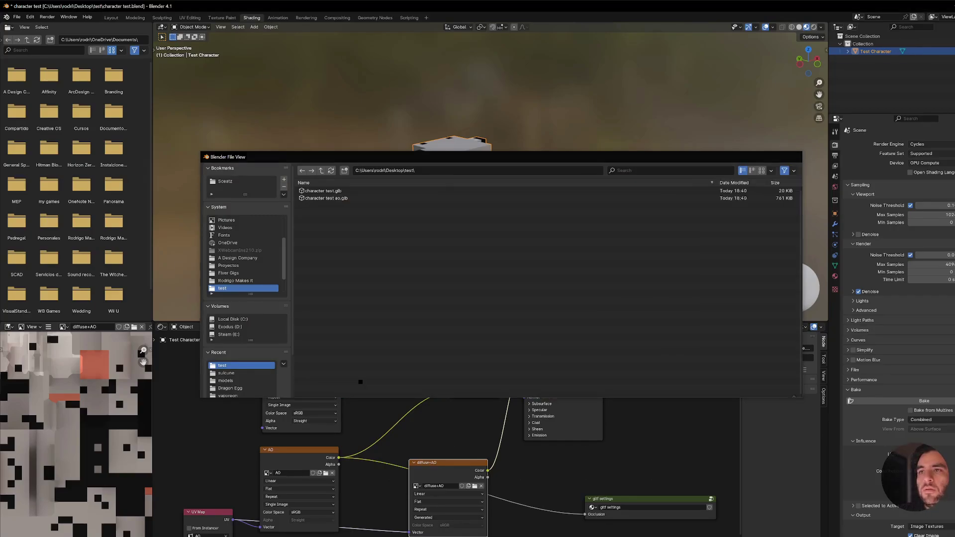
{"action": "key", "text": "alt+tab"}
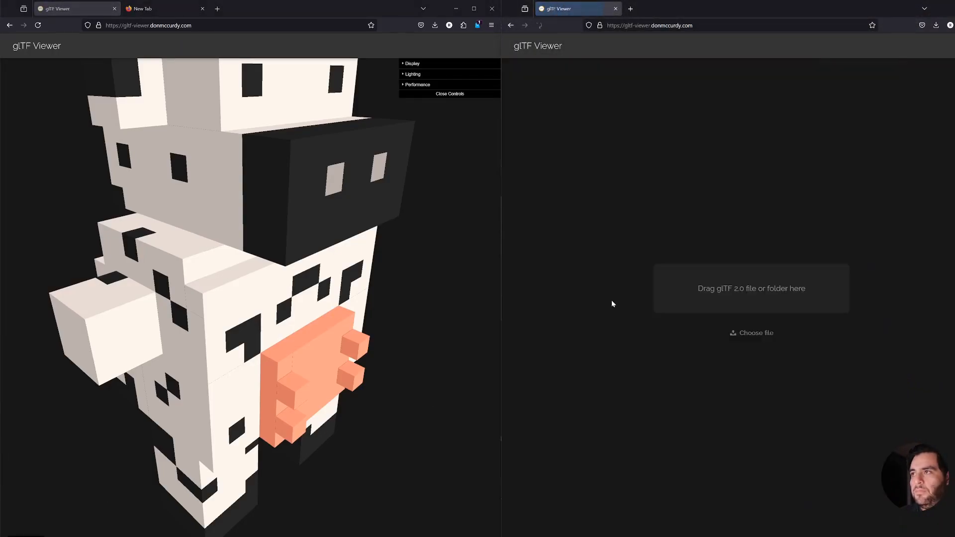
Load the new .glb into the right viewer and orbit it to check shading from side and top
{"action": "left_click", "coordinate": [752, 332]}
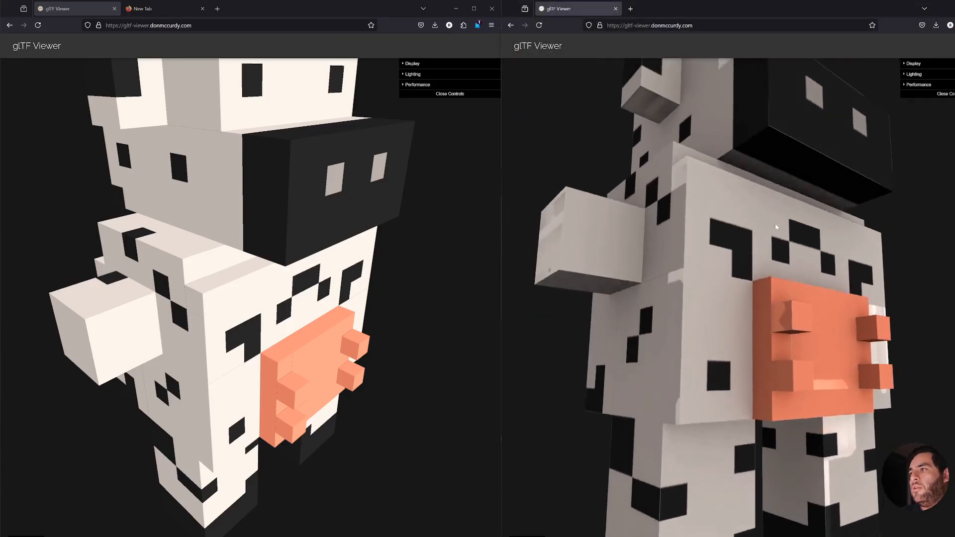
{"action": "left_click_drag", "start_coordinate": [773, 229], "coordinate": [645, 250]}
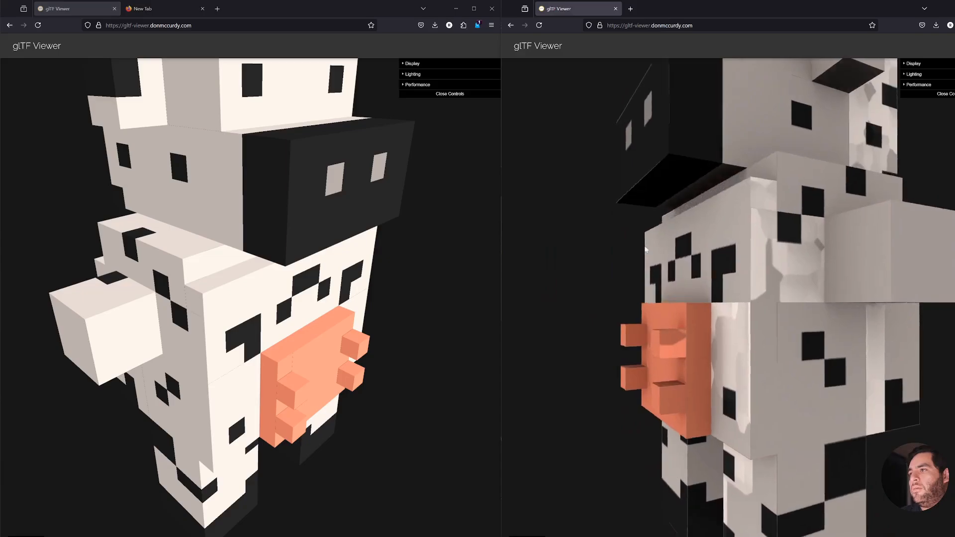
{"action": "left_click_drag", "start_coordinate": [645, 249], "coordinate": [802, 325]}
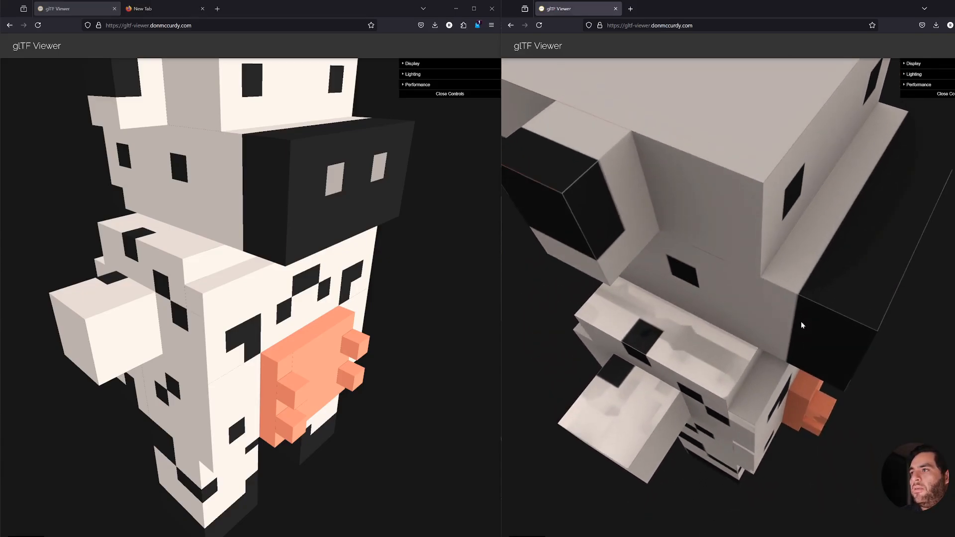
{"action": "left_click_drag", "start_coordinate": [802, 325], "coordinate": [793, 316]}
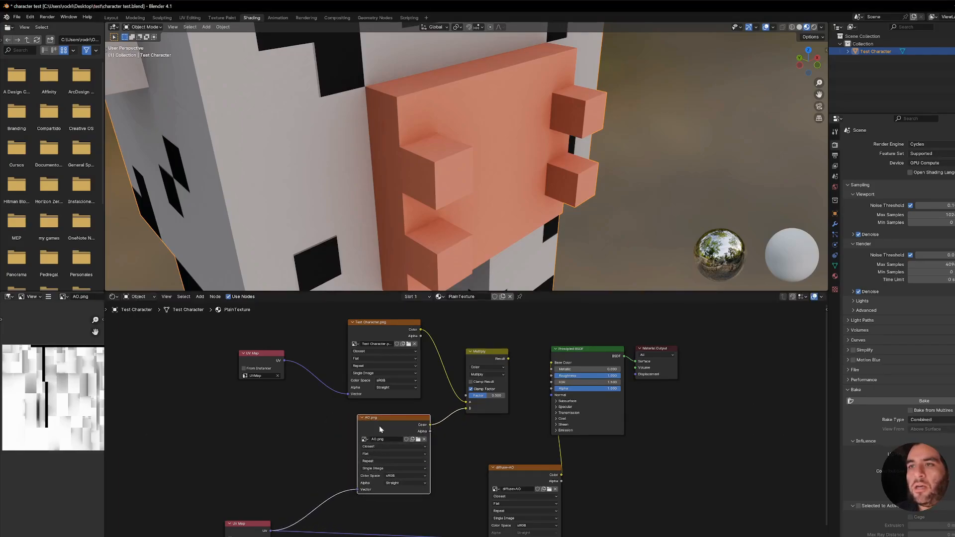
{"action": "mouse_move", "coordinate": [362, 385]}
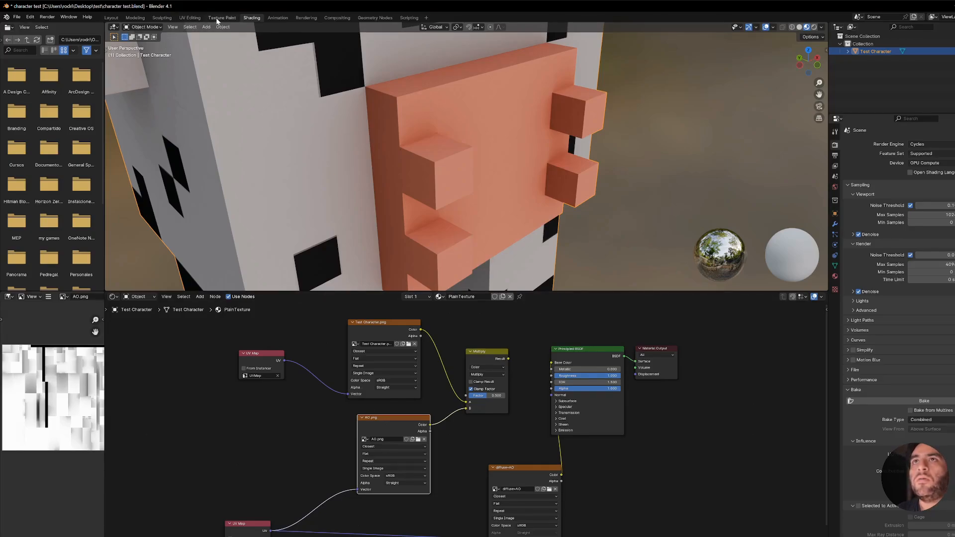
Check AO.png in the Texture Paint workspace, then return to Shading
{"action": "left_click", "coordinate": [222, 18]}
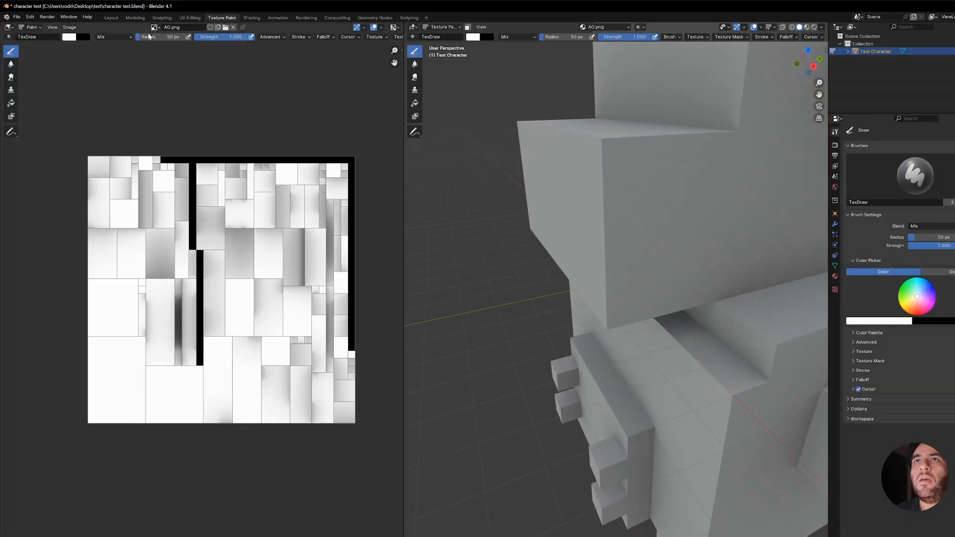
{"action": "left_click", "coordinate": [69, 27]}
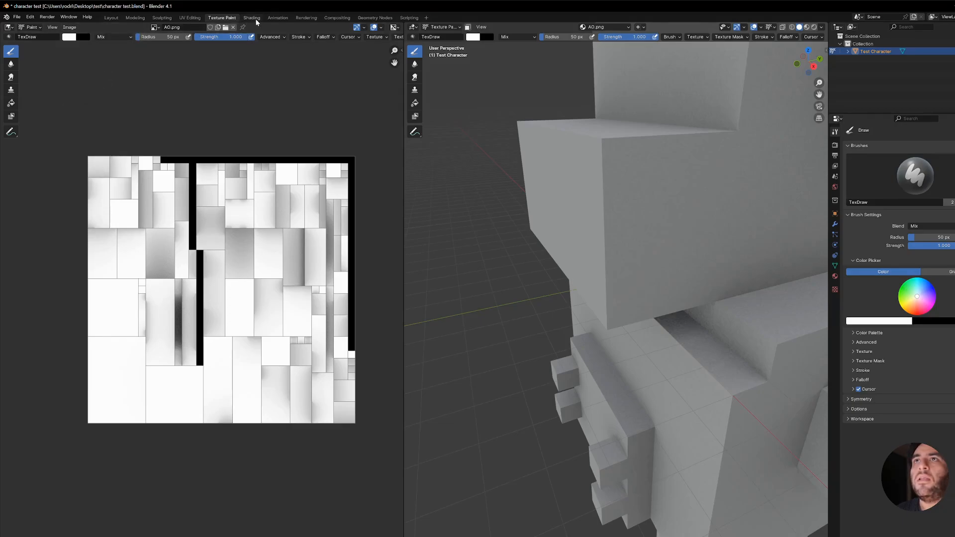
{"action": "left_click", "coordinate": [252, 17]}
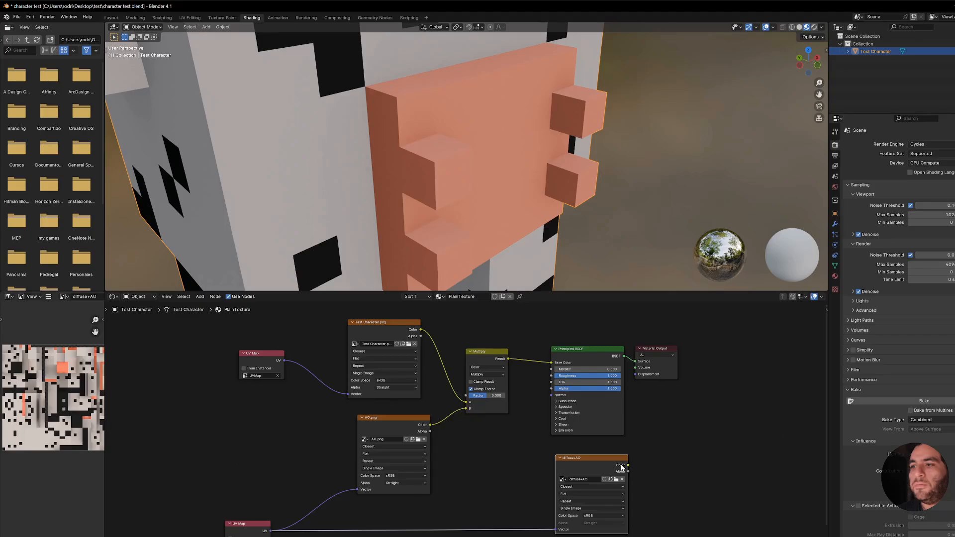
{"action": "mouse_move", "coordinate": [625, 464]}
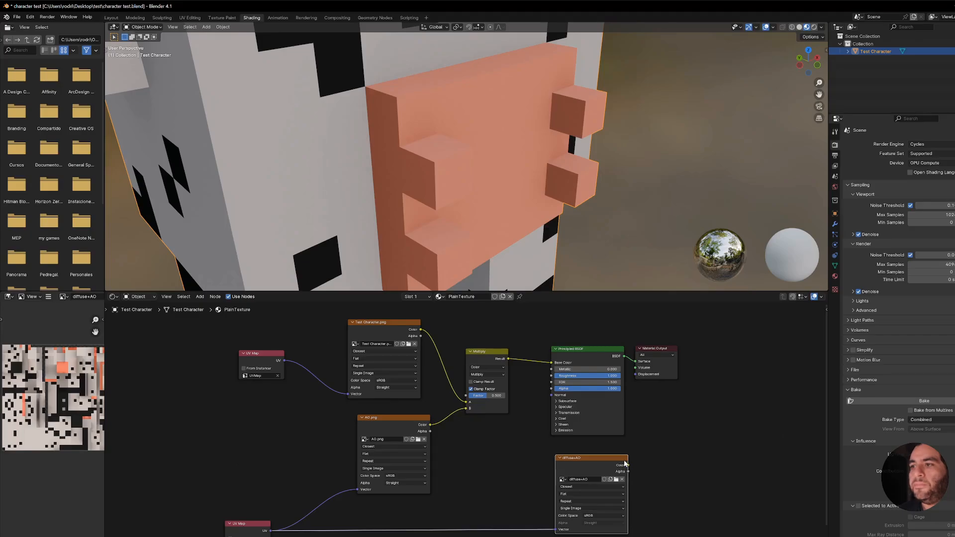
{"action": "mouse_move", "coordinate": [628, 482]}
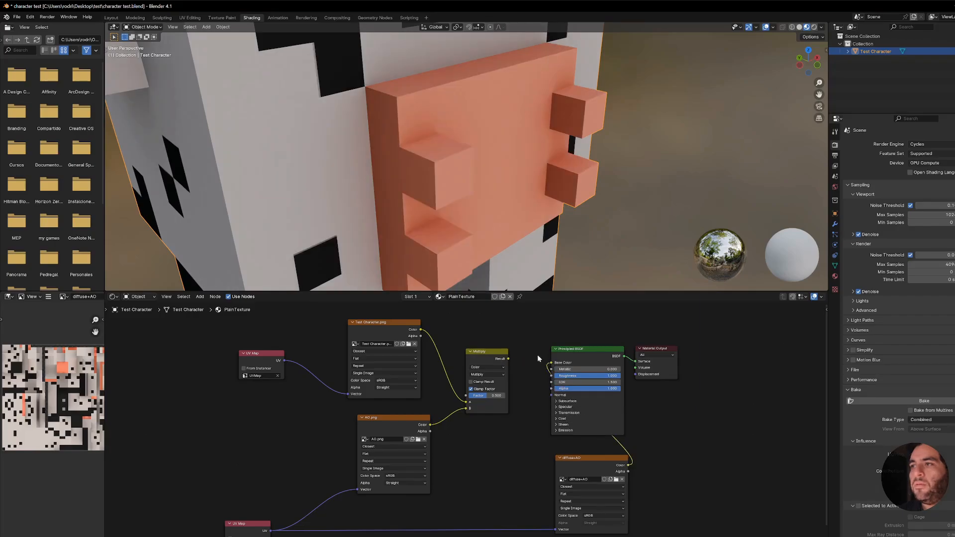
Export the cow as glTF 2.0 with diffuse+AO feeding Base Color
{"action": "left_click", "coordinate": [20, 17]}
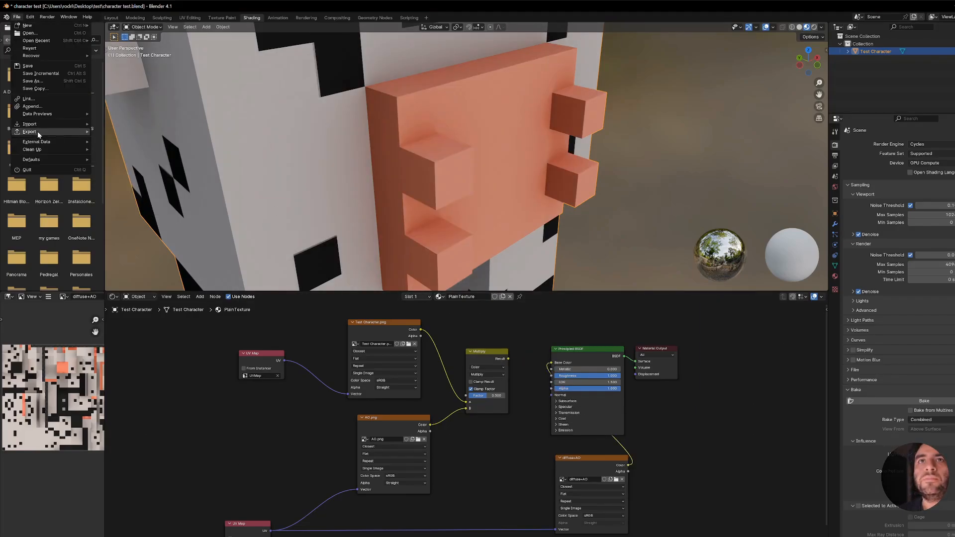
{"action": "left_click", "coordinate": [30, 131]}
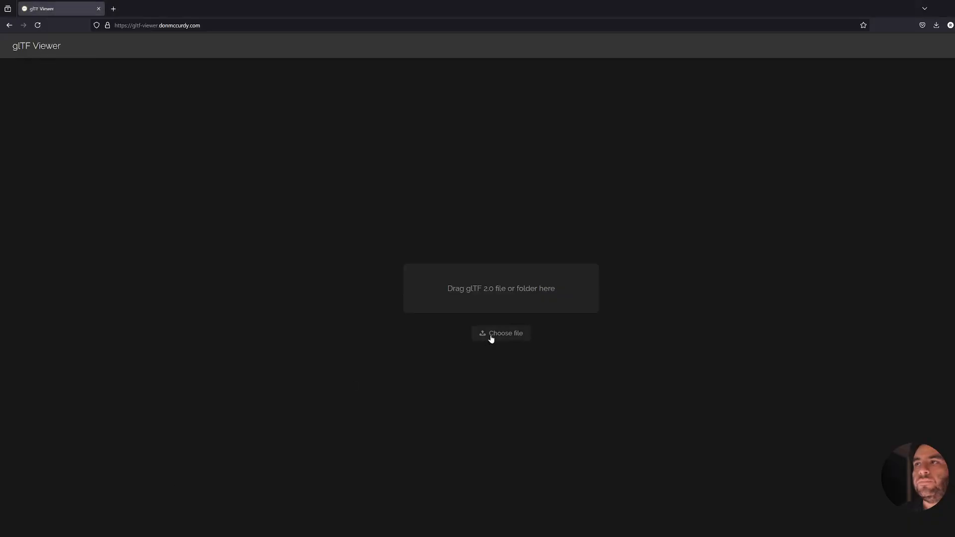
Load the re-exported .glb and orbit the cow to view its back, sides and front
{"action": "left_click", "coordinate": [500, 333]}
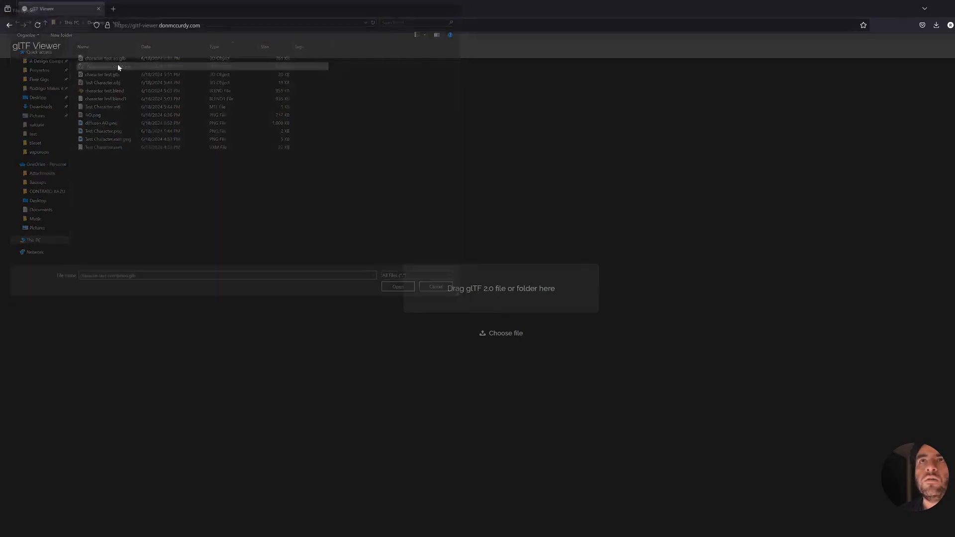
{"action": "left_click", "coordinate": [398, 286]}
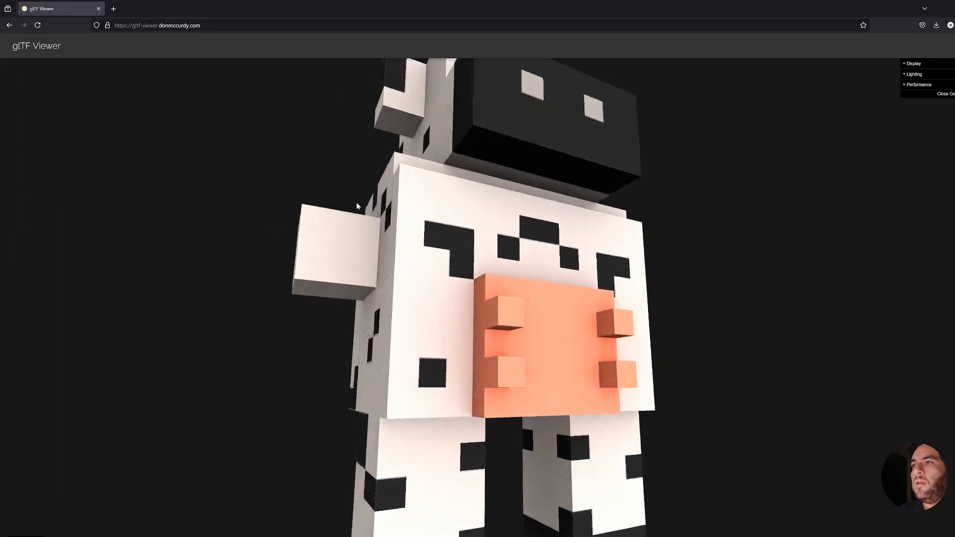
{"action": "left_click_drag", "start_coordinate": [356, 206], "coordinate": [628, 241]}
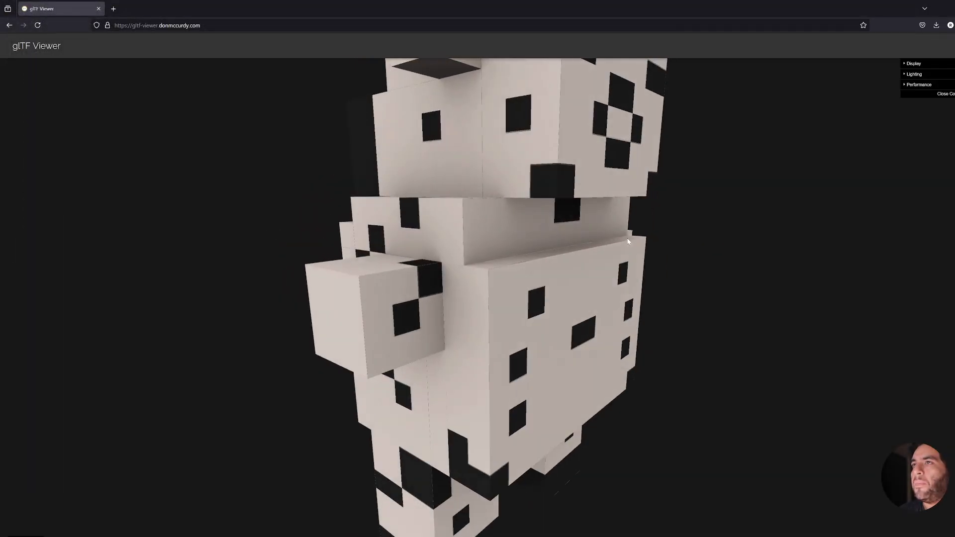
{"action": "left_click_drag", "start_coordinate": [628, 241], "coordinate": [580, 219]}
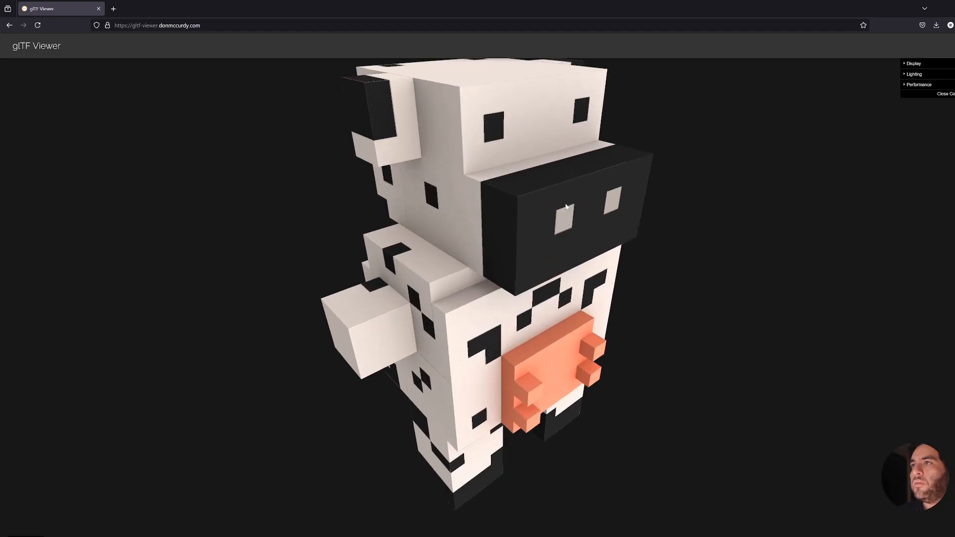
{"action": "left_click_drag", "start_coordinate": [565, 207], "coordinate": [423, 284]}
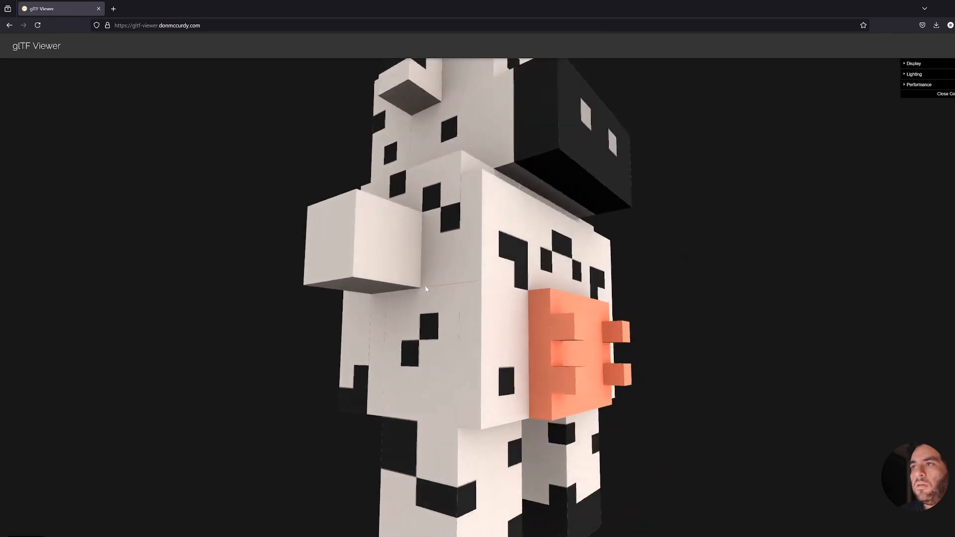
{"action": "left_click_drag", "start_coordinate": [425, 290], "coordinate": [497, 313]}
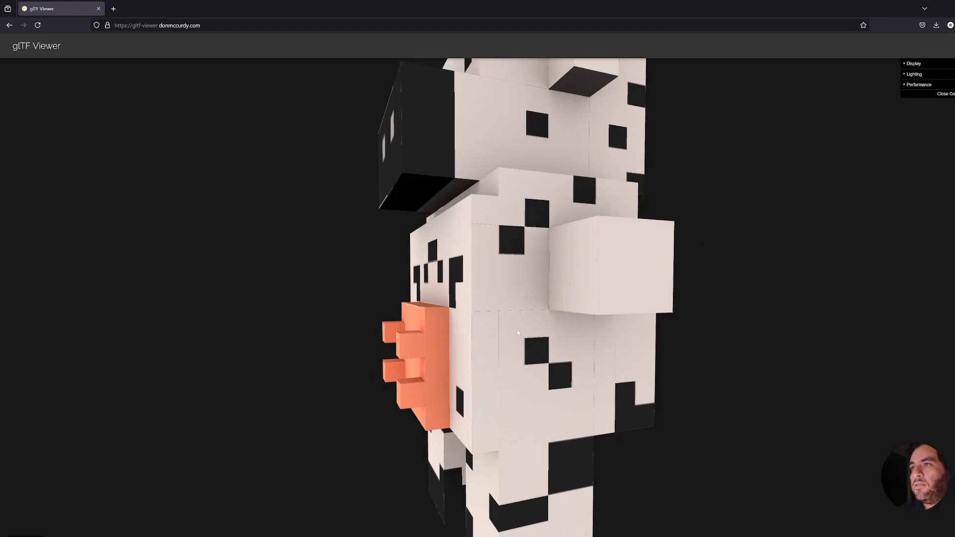
{"action": "left_click_drag", "start_coordinate": [517, 332], "coordinate": [425, 277]}
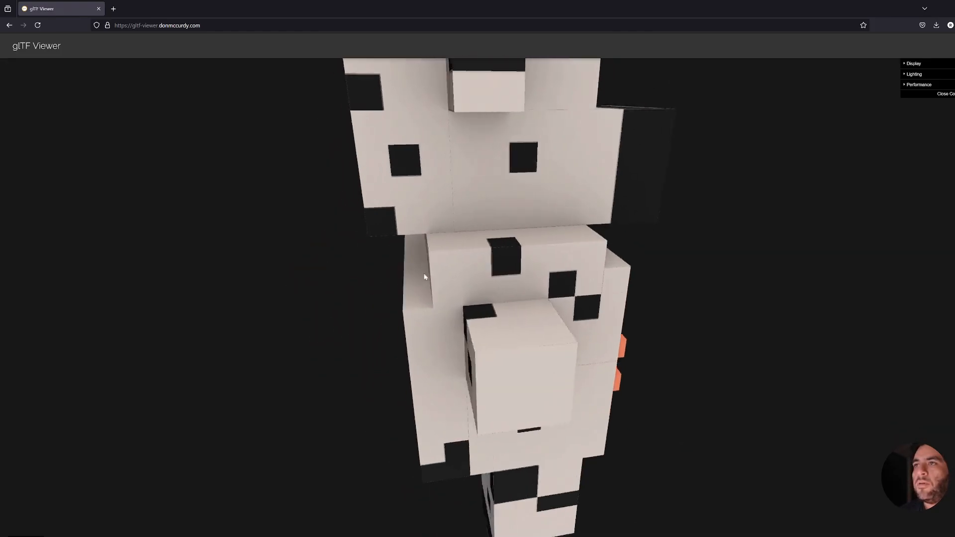
{"action": "left_click_drag", "start_coordinate": [425, 277], "coordinate": [265, 233]}
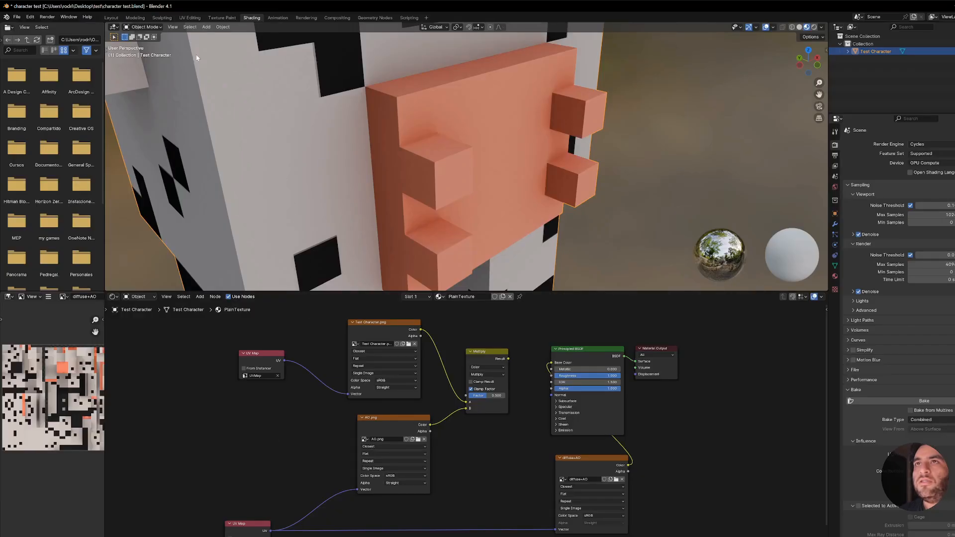
Switch to the Layout workspace and enter Edit Mode on the Test Character mesh
{"action": "left_click", "coordinate": [111, 18]}
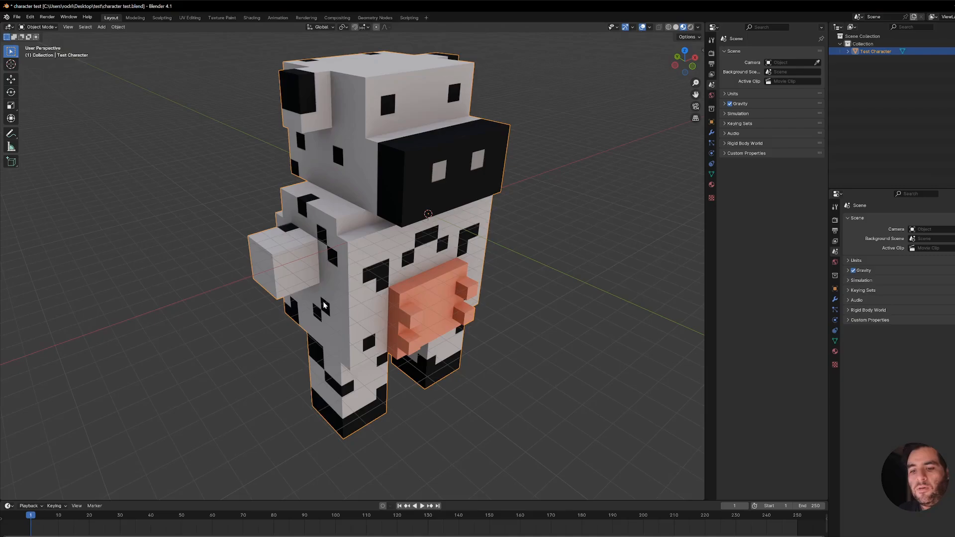
{"action": "key", "text": "Tab"}
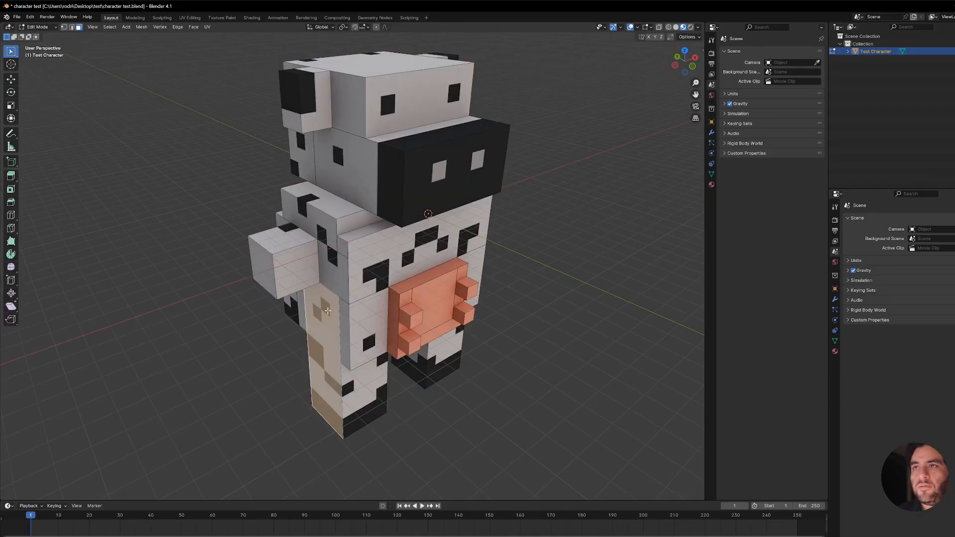